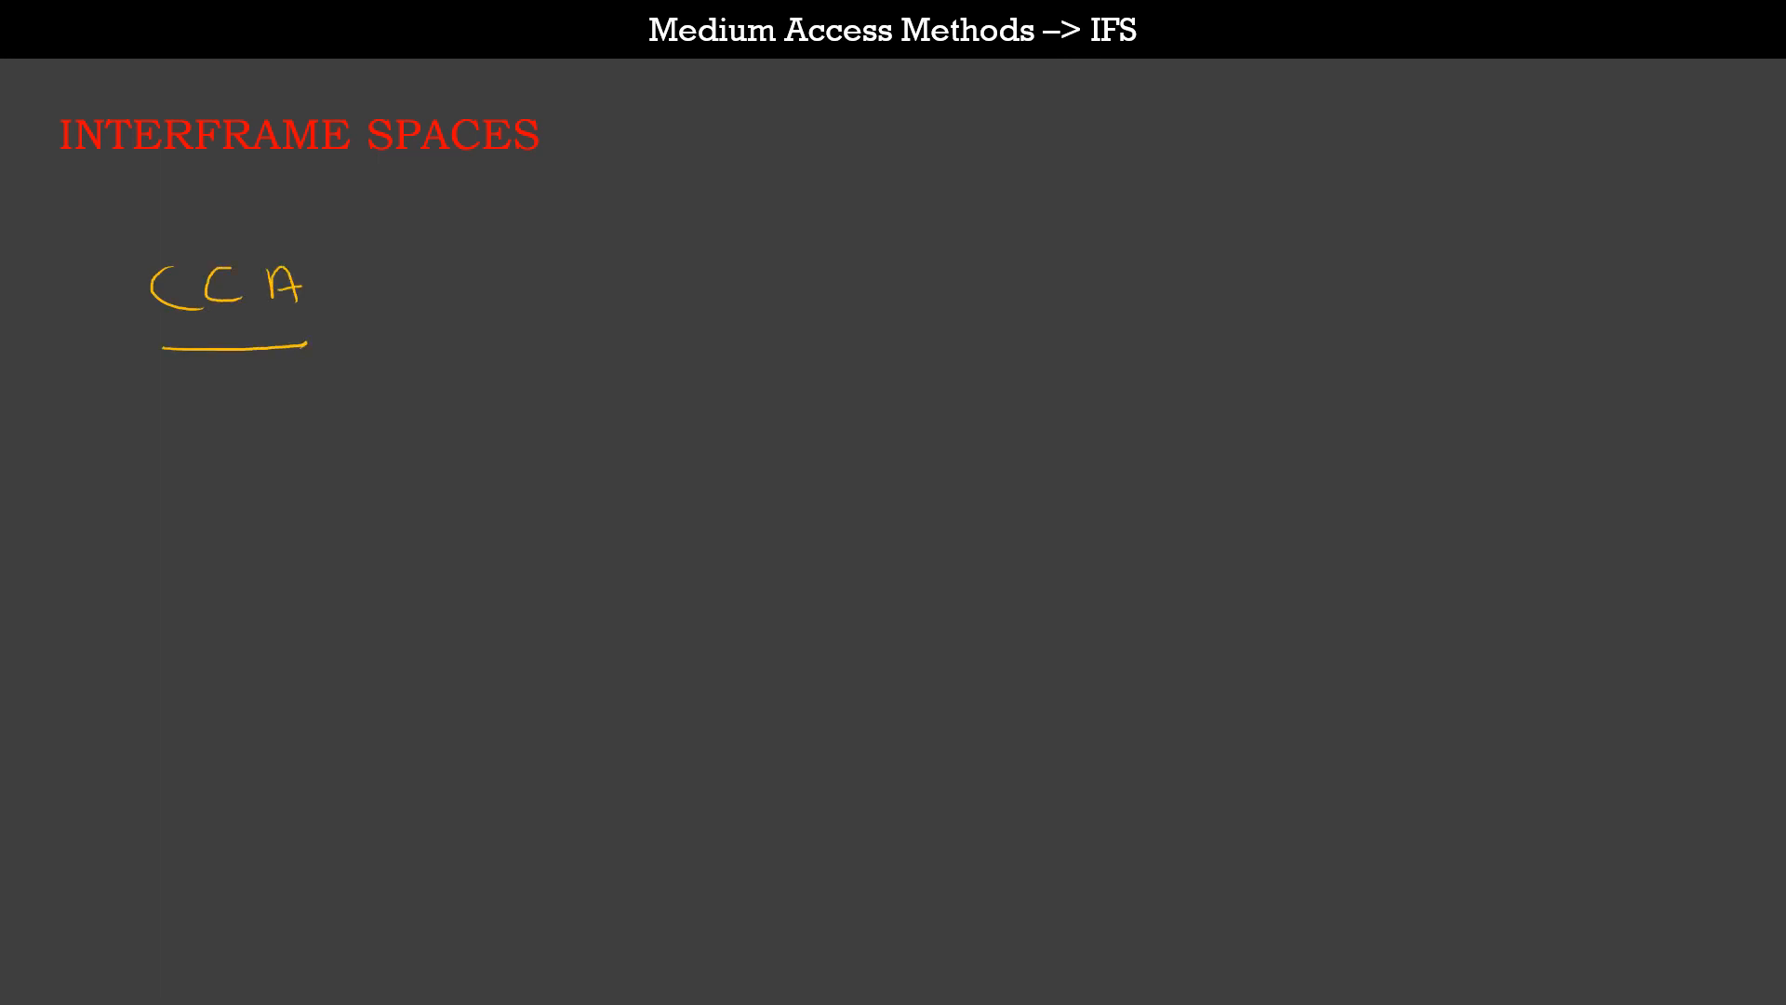
# Draw an arrow right of the handwritten CCA and begin the note 'IFS'.
pyautogui.moveTo(330, 285); pyautogui.dragTo(467, 285)
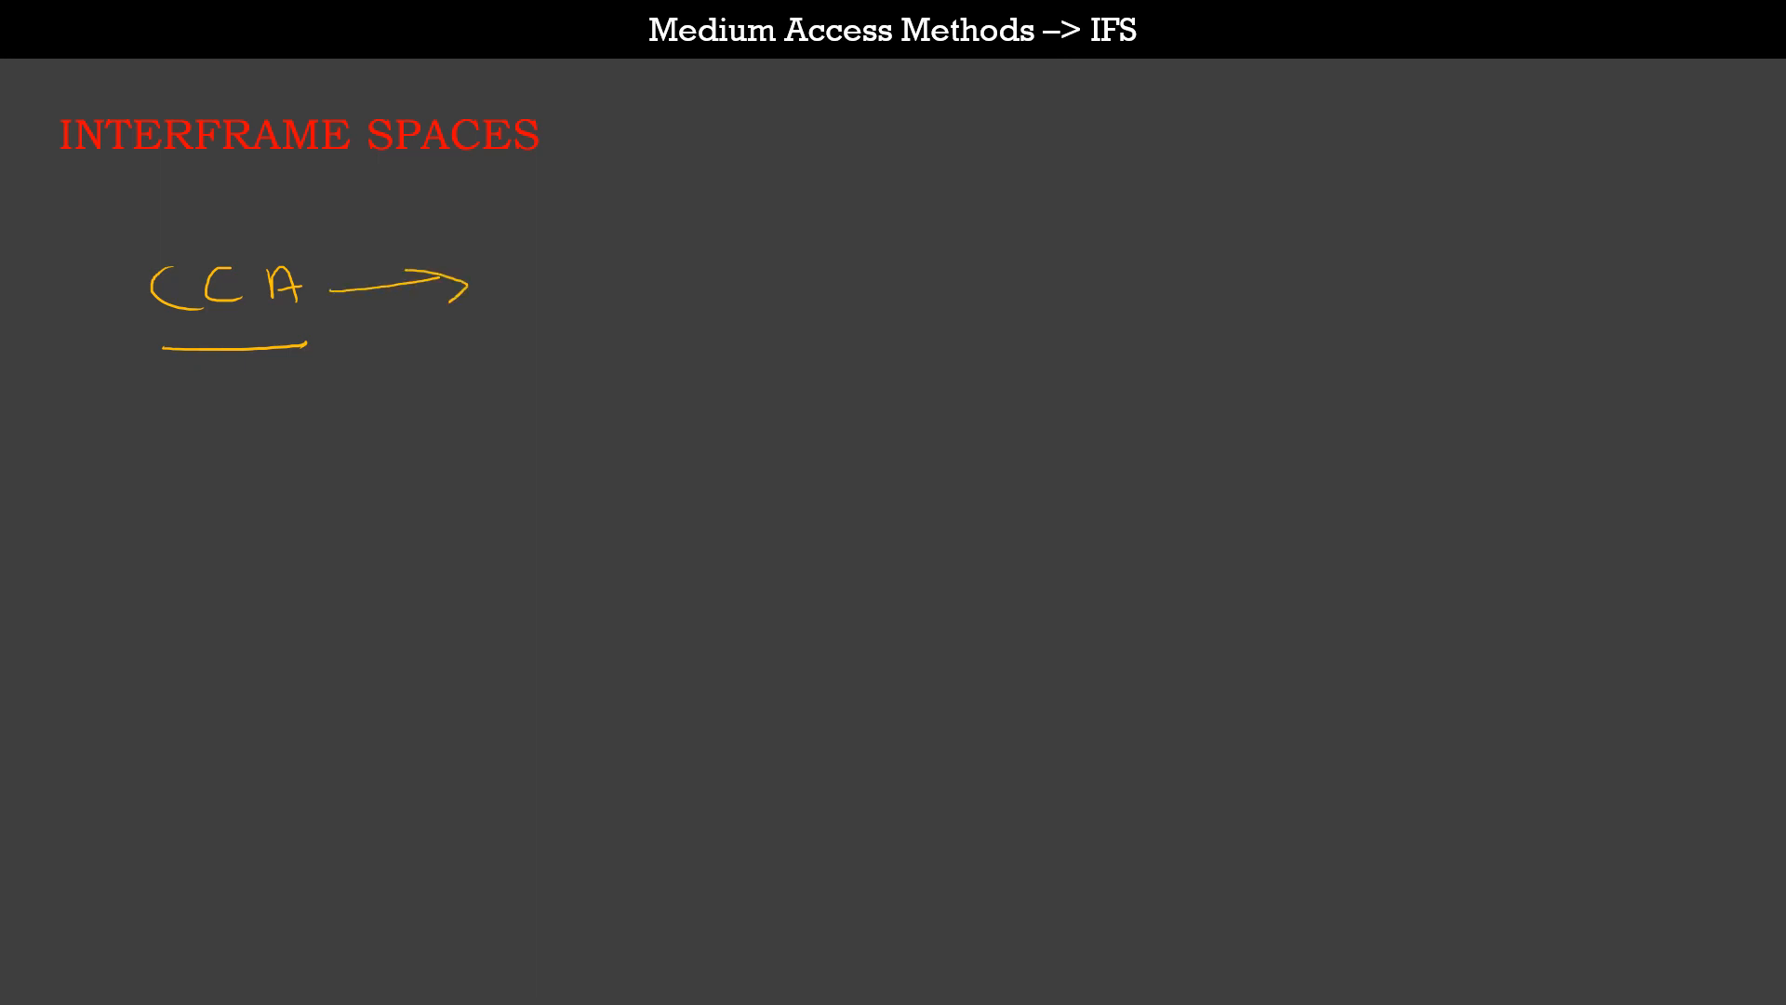
pyautogui.moveTo(530, 268); pyautogui.dragTo(530, 308)
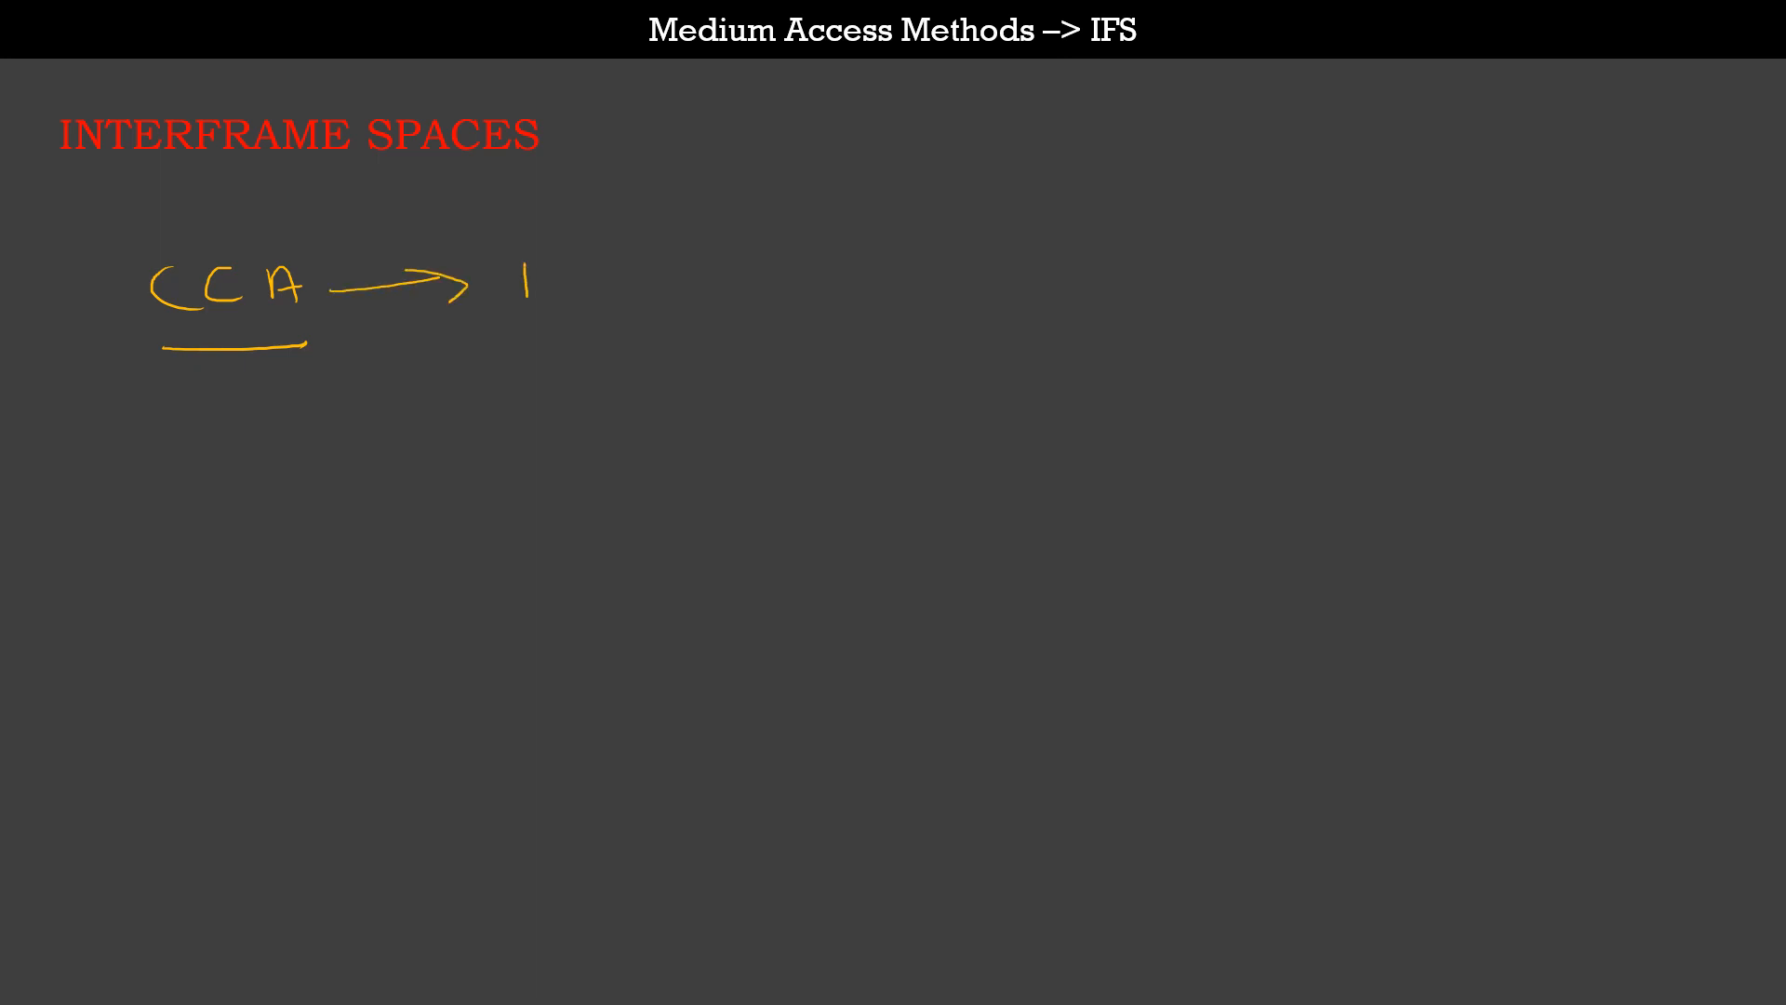
pyautogui.write('IFS < PIFS < DIFS <EIFS')
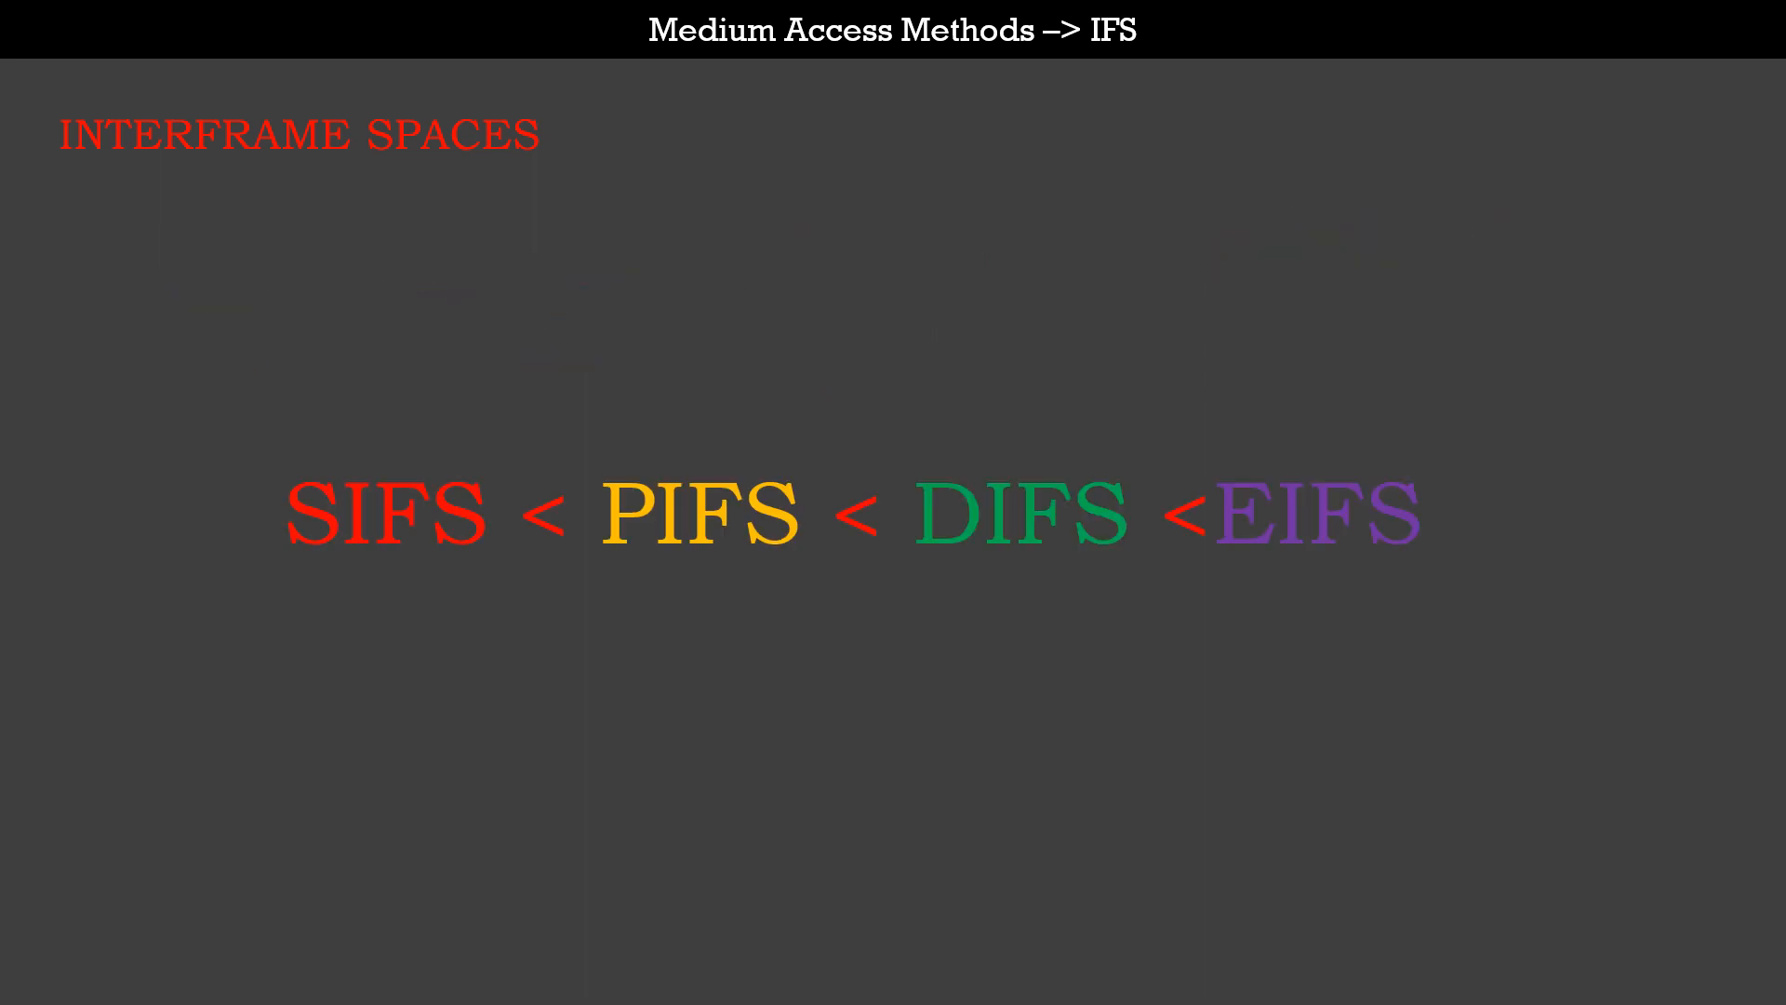
# Pen-underline SIFS, PIFS and the next term in the ordering SIFS < PIFS < DIFS < EIFS.
pyautogui.moveTo(299, 563); pyautogui.dragTo(482, 564)
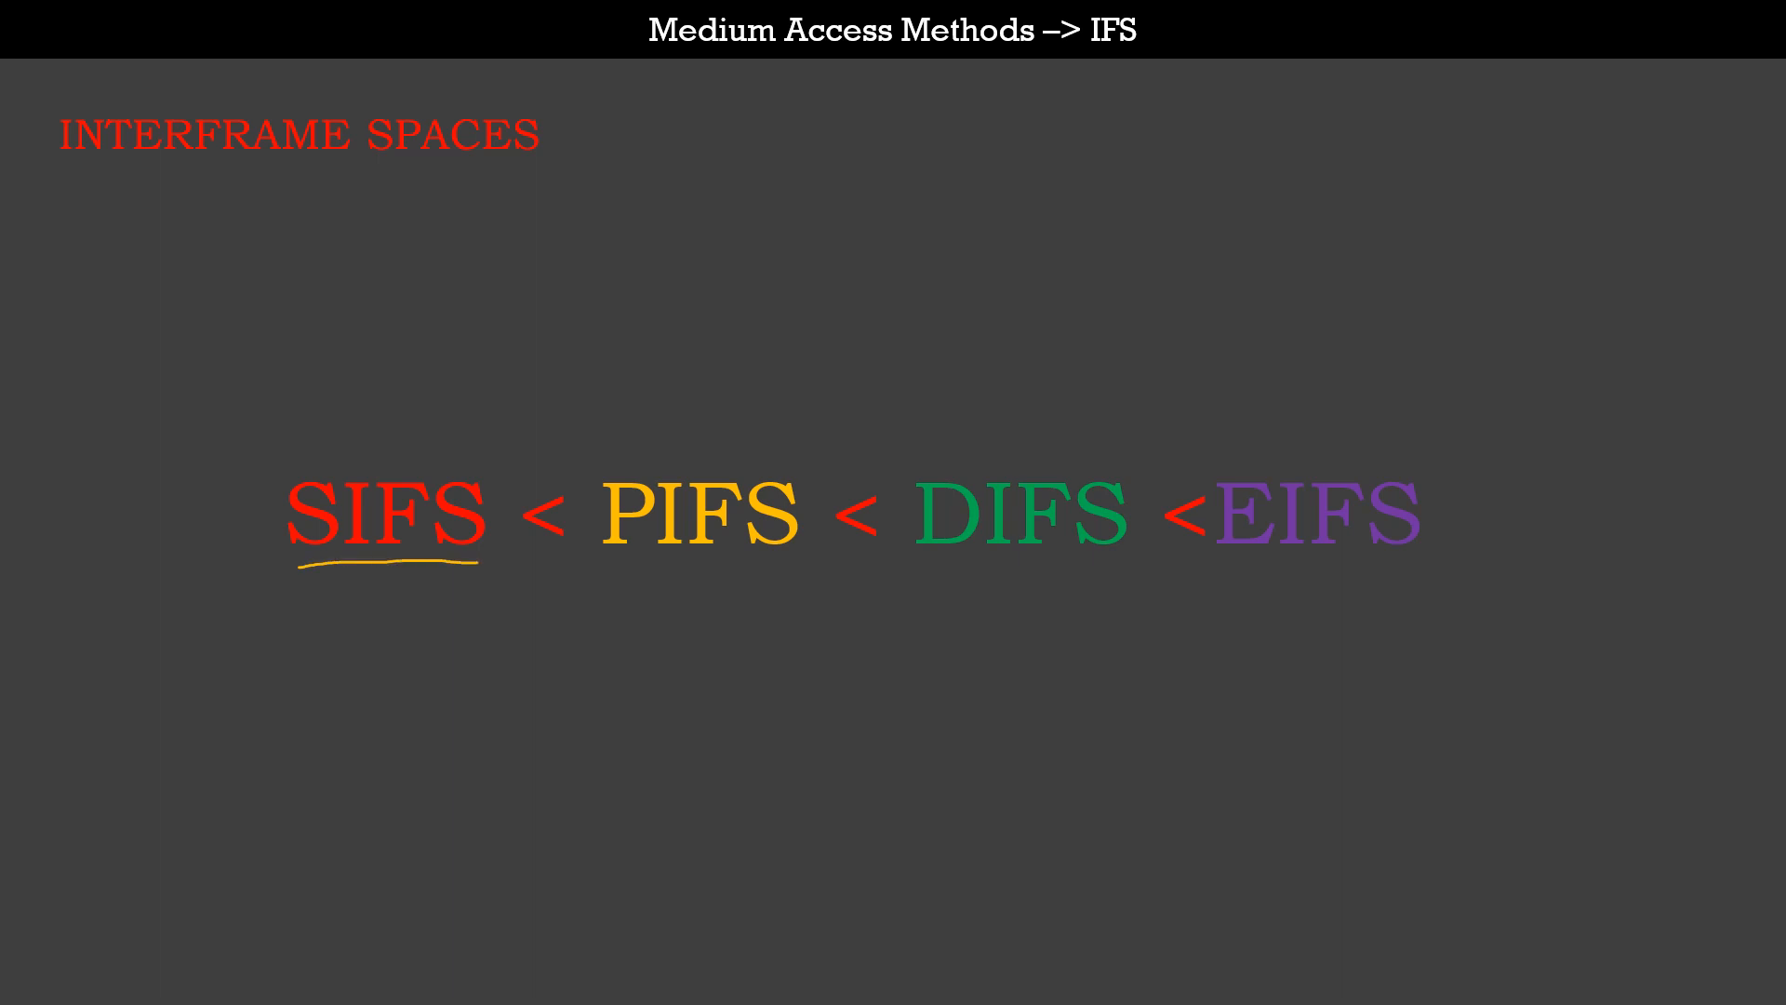
pyautogui.moveTo(615, 569); pyautogui.dragTo(803, 569)
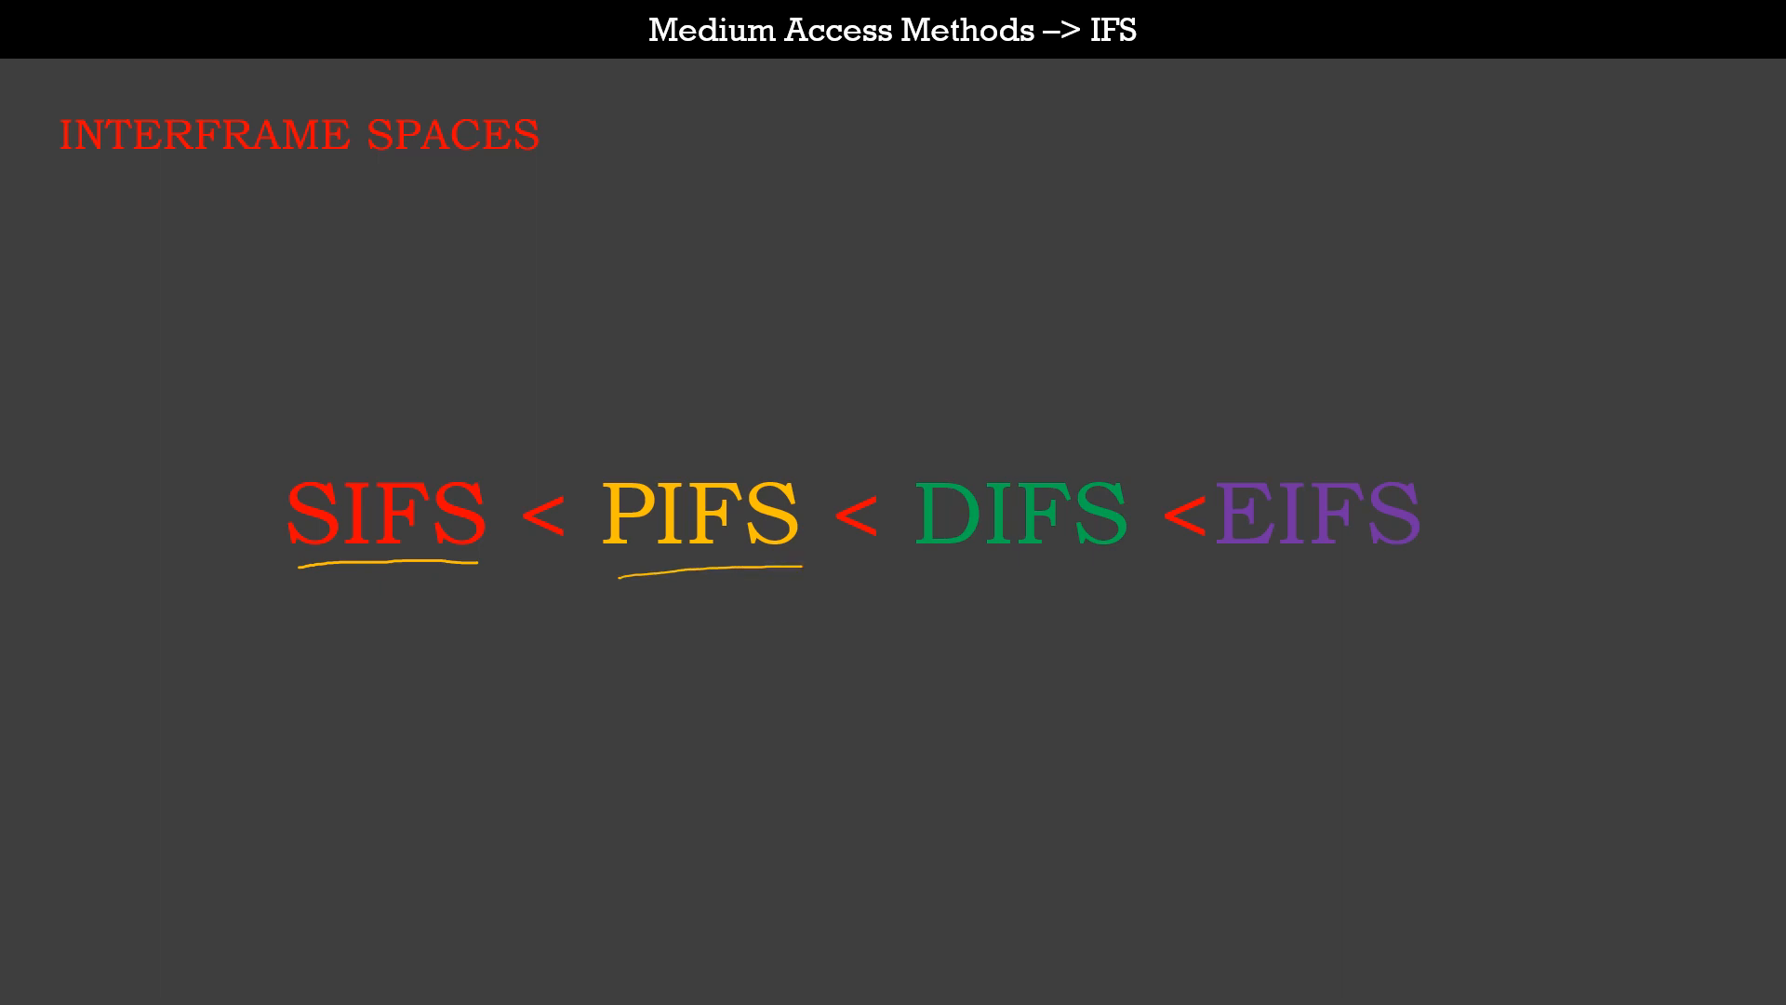
pyautogui.moveTo(929, 579); pyautogui.dragTo(1122, 578)
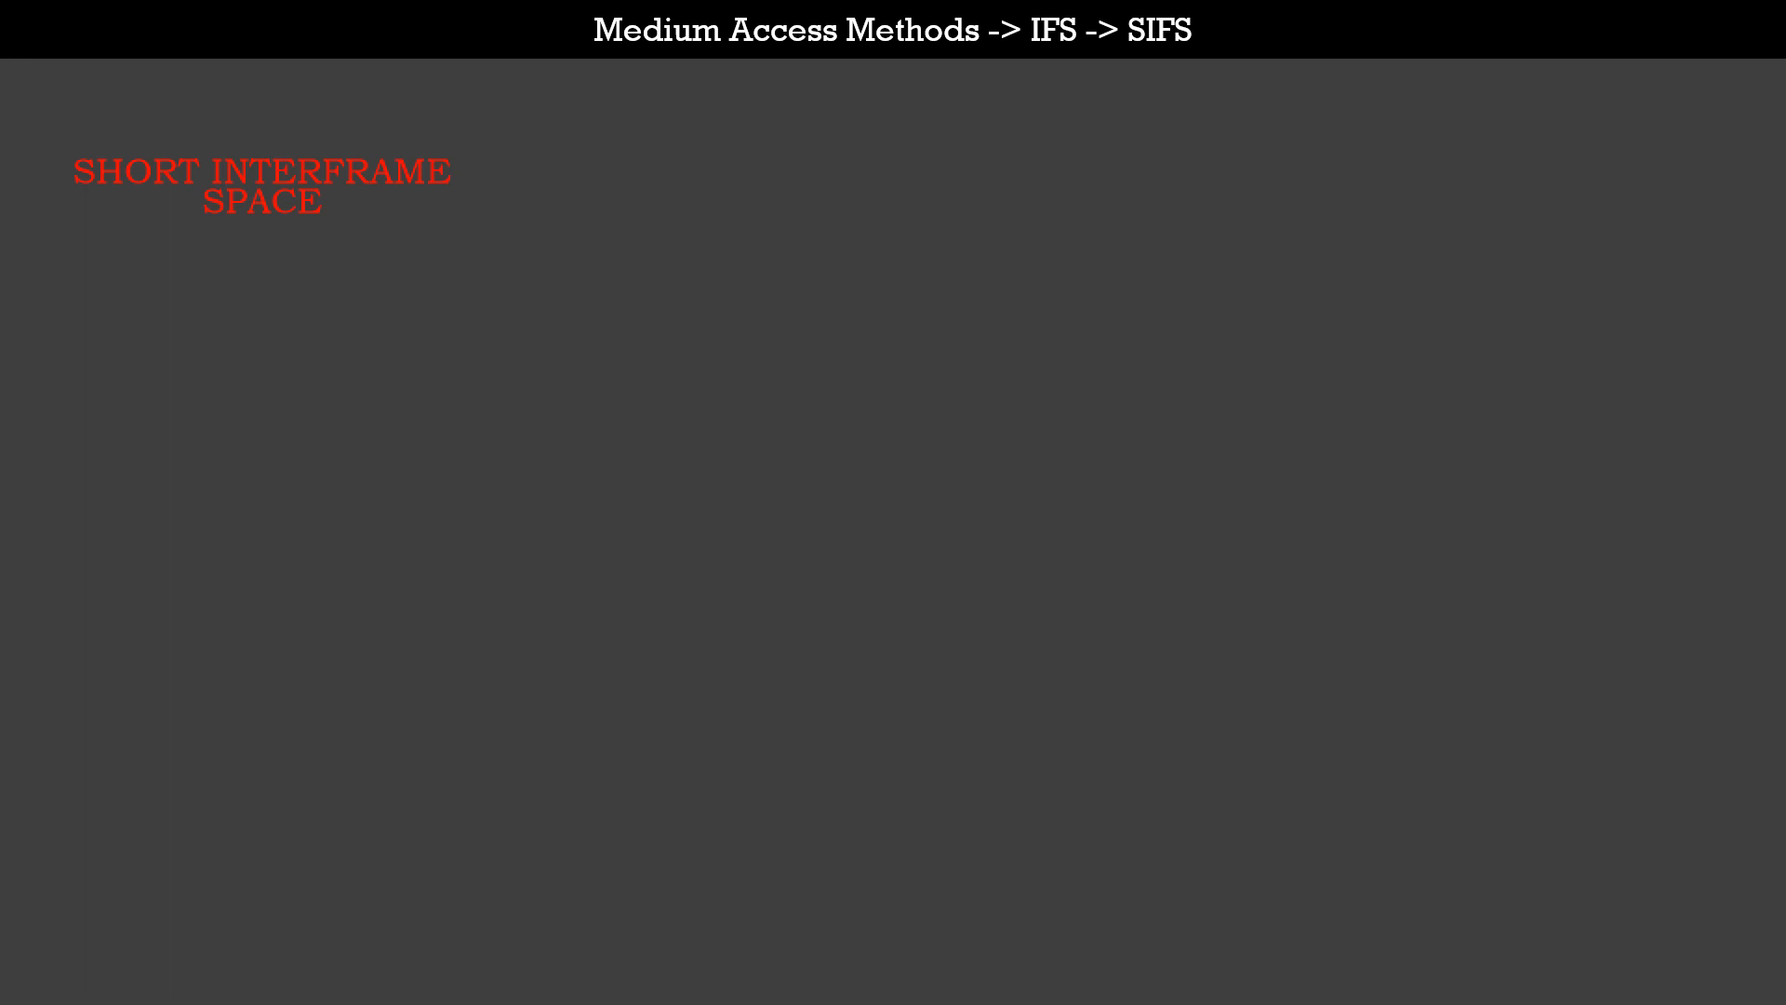
# Draw an arrow under the heading, write 'Ack', and add an upward arrow before ACK.
pyautogui.moveTo(239, 337); pyautogui.dragTo(325, 330)
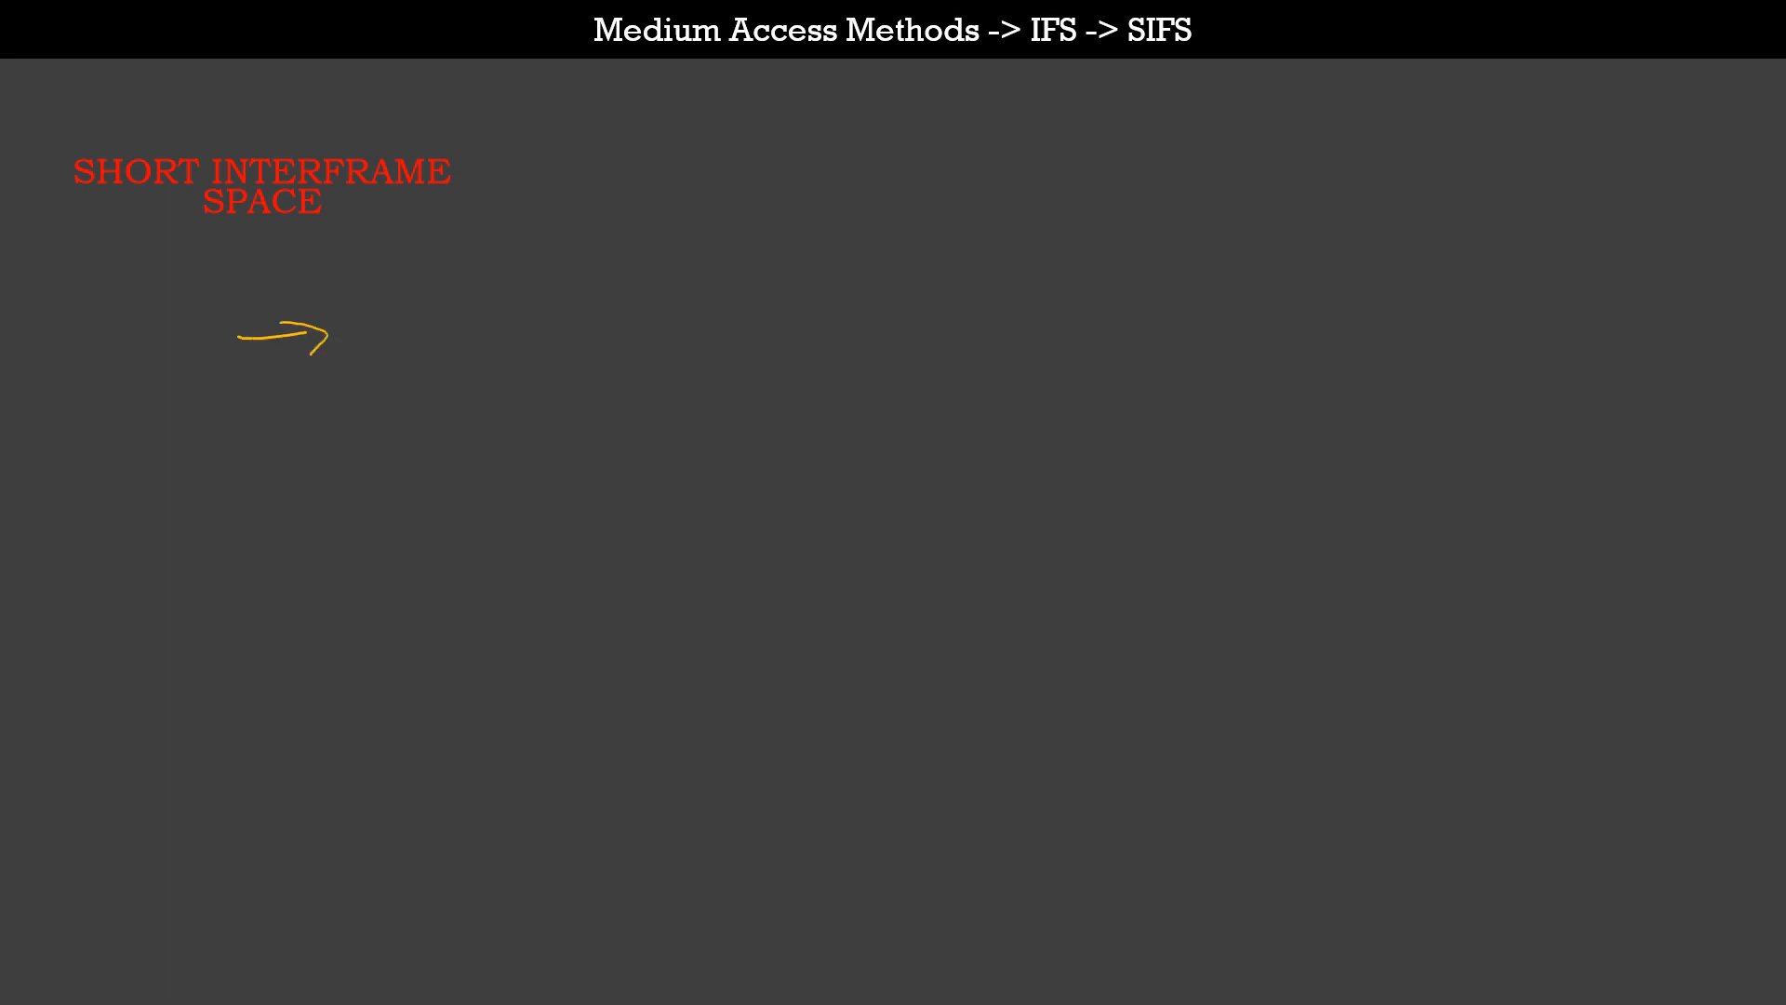
pyautogui.write('Ac')
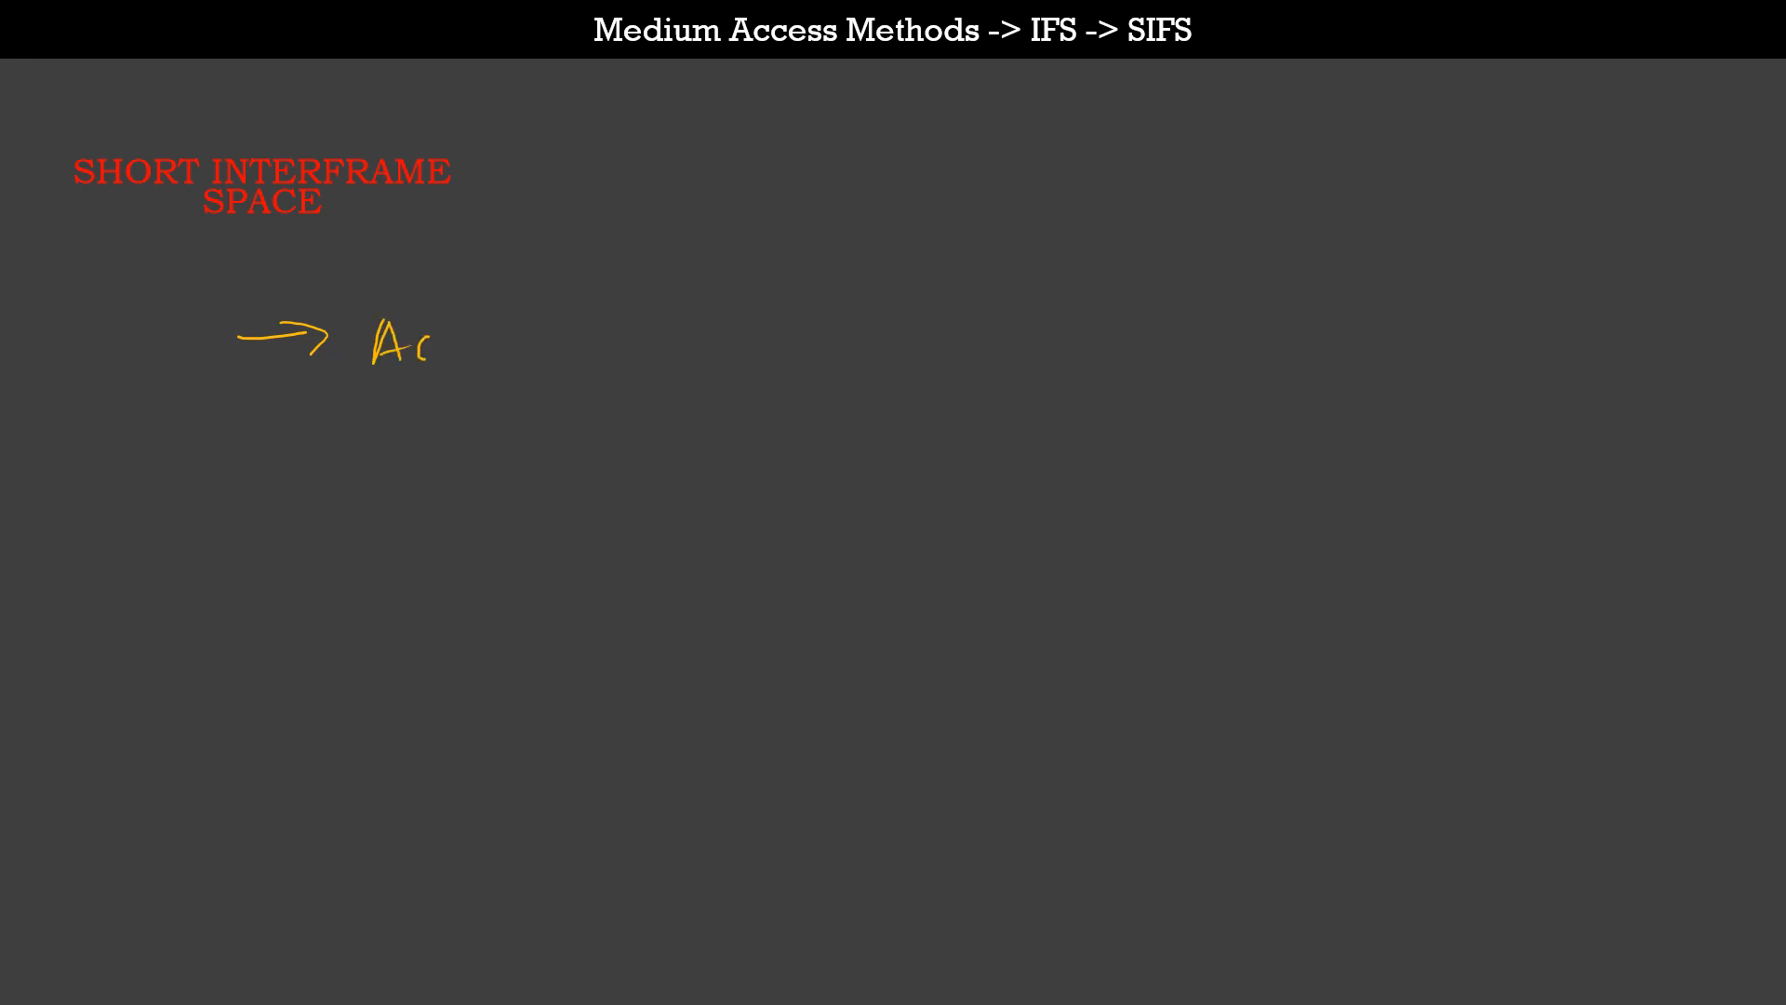
pyautogui.write('ck')
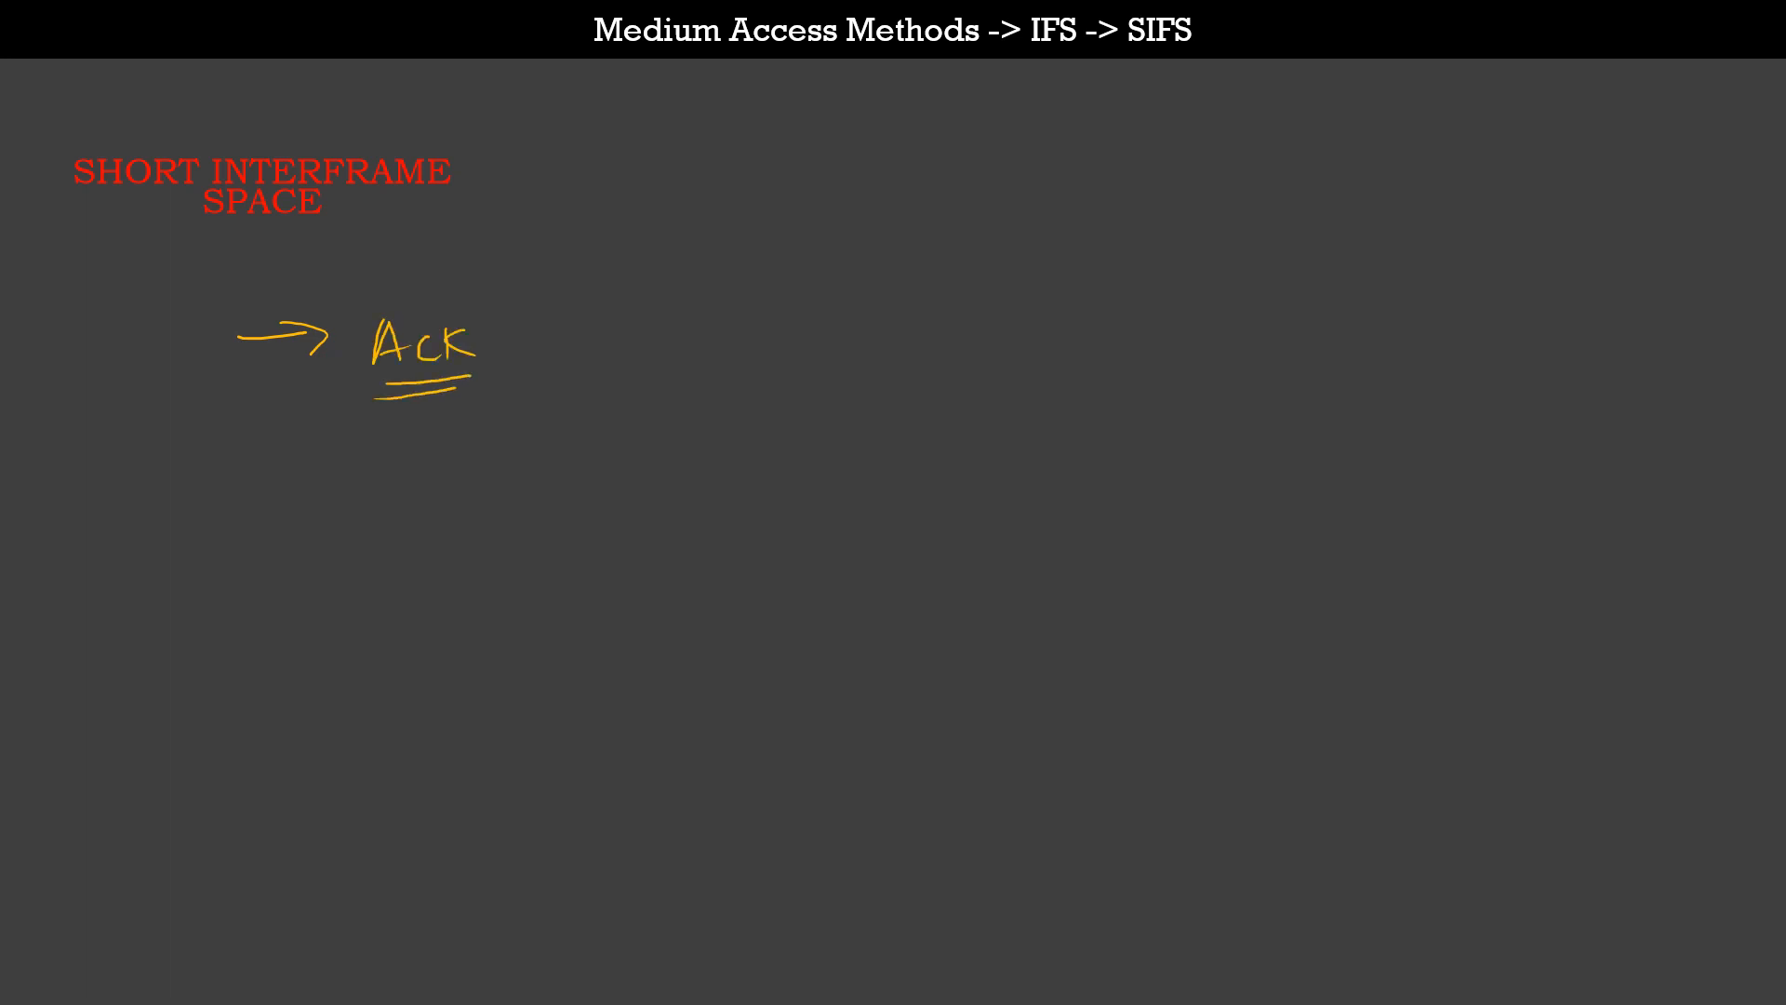
pyautogui.moveTo(354, 330); pyautogui.dragTo(354, 263)
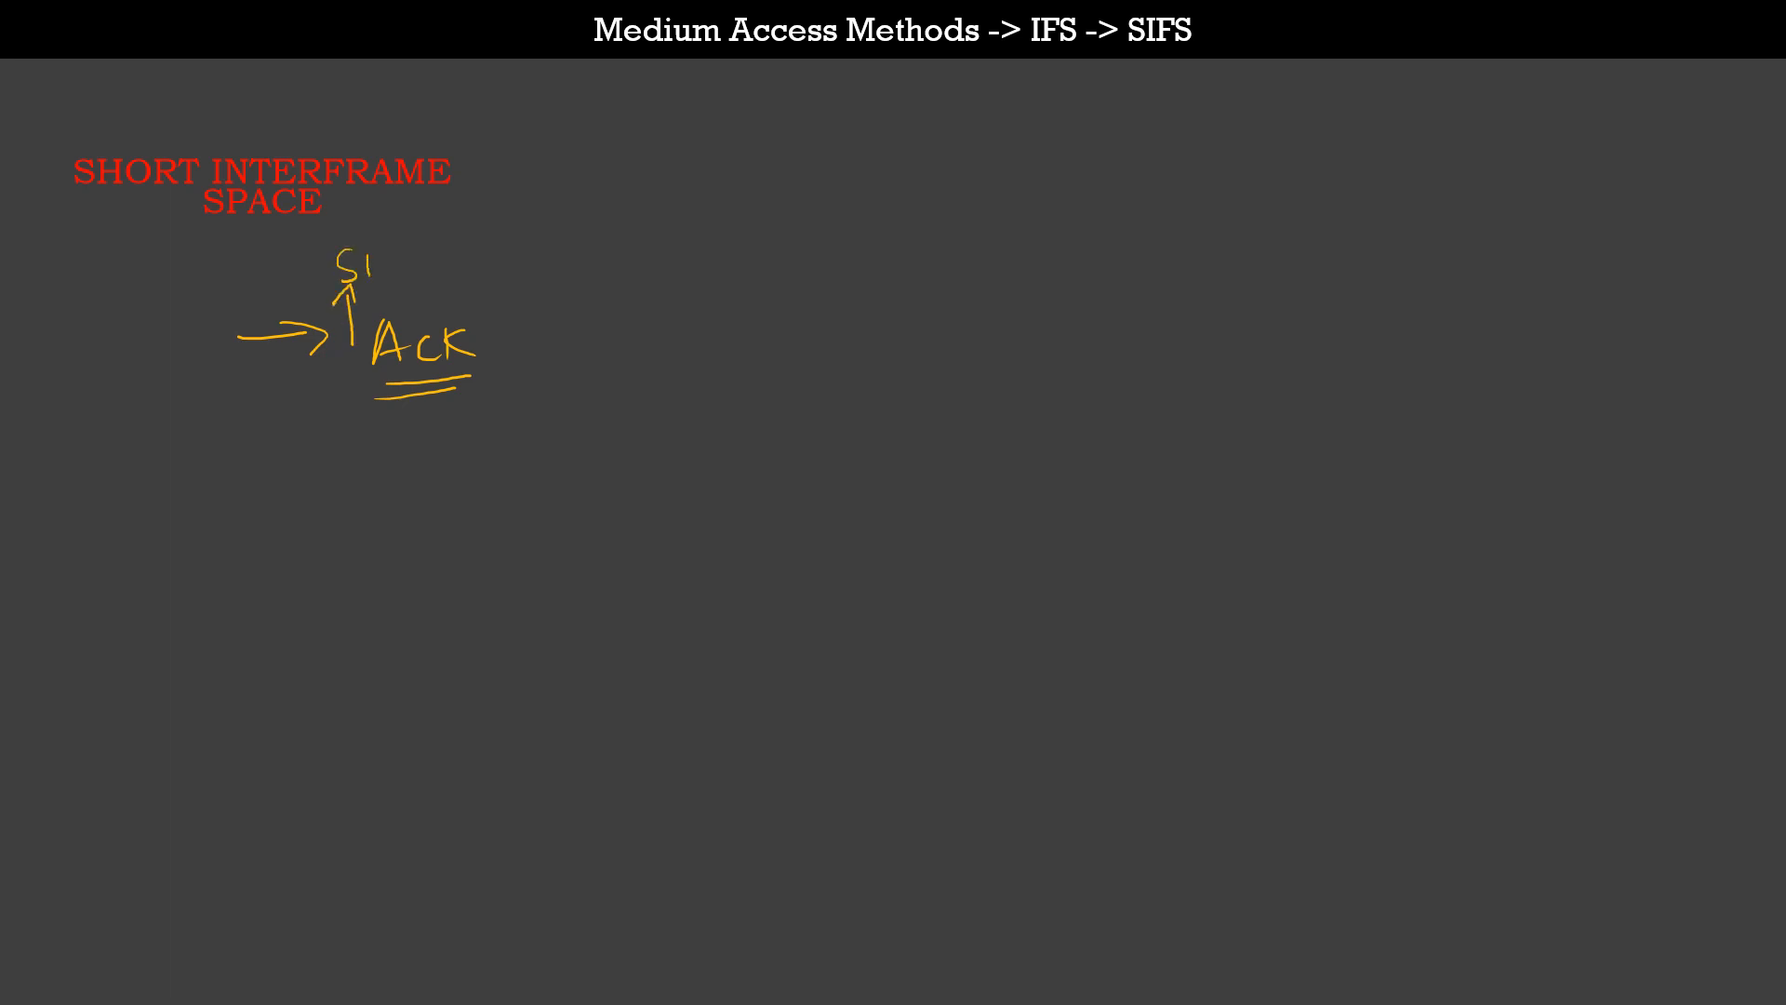
# Add a second arrow with double-underlined CTS, an upward arrow, and a 'SIFS' label.
pyautogui.moveTo(251, 478); pyautogui.dragTo(330, 482)
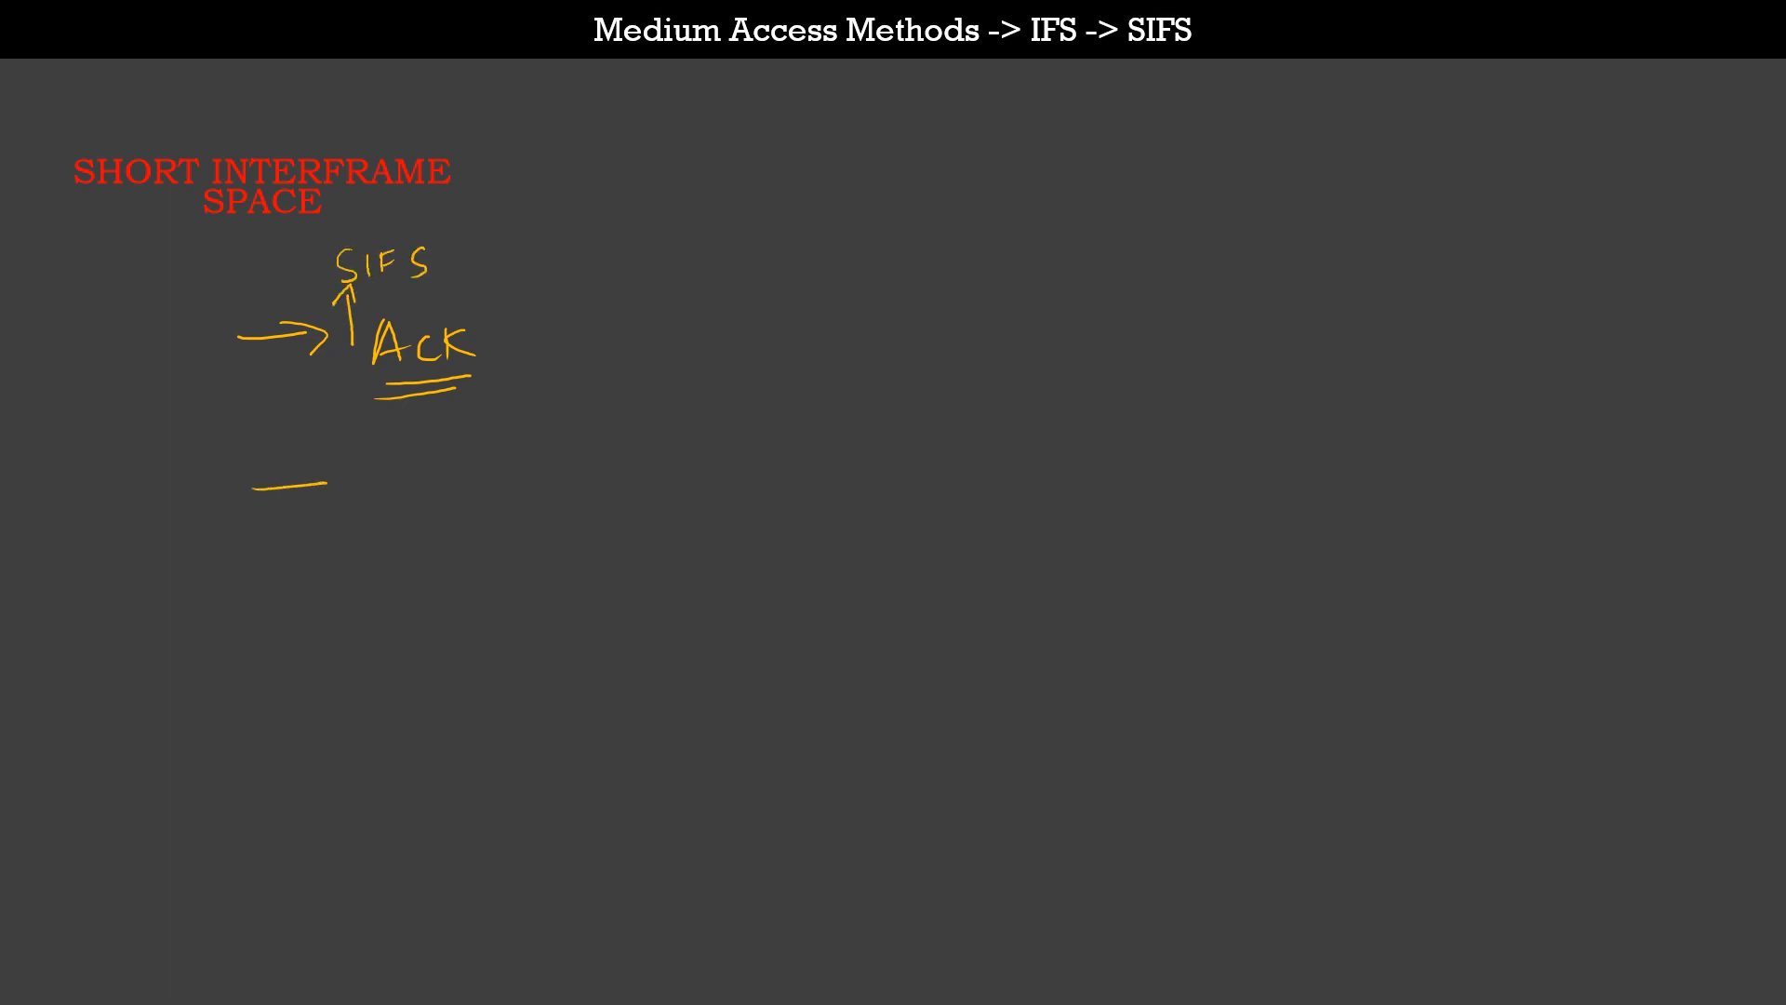
pyautogui.moveTo(257, 490); pyautogui.dragTo(547, 473)
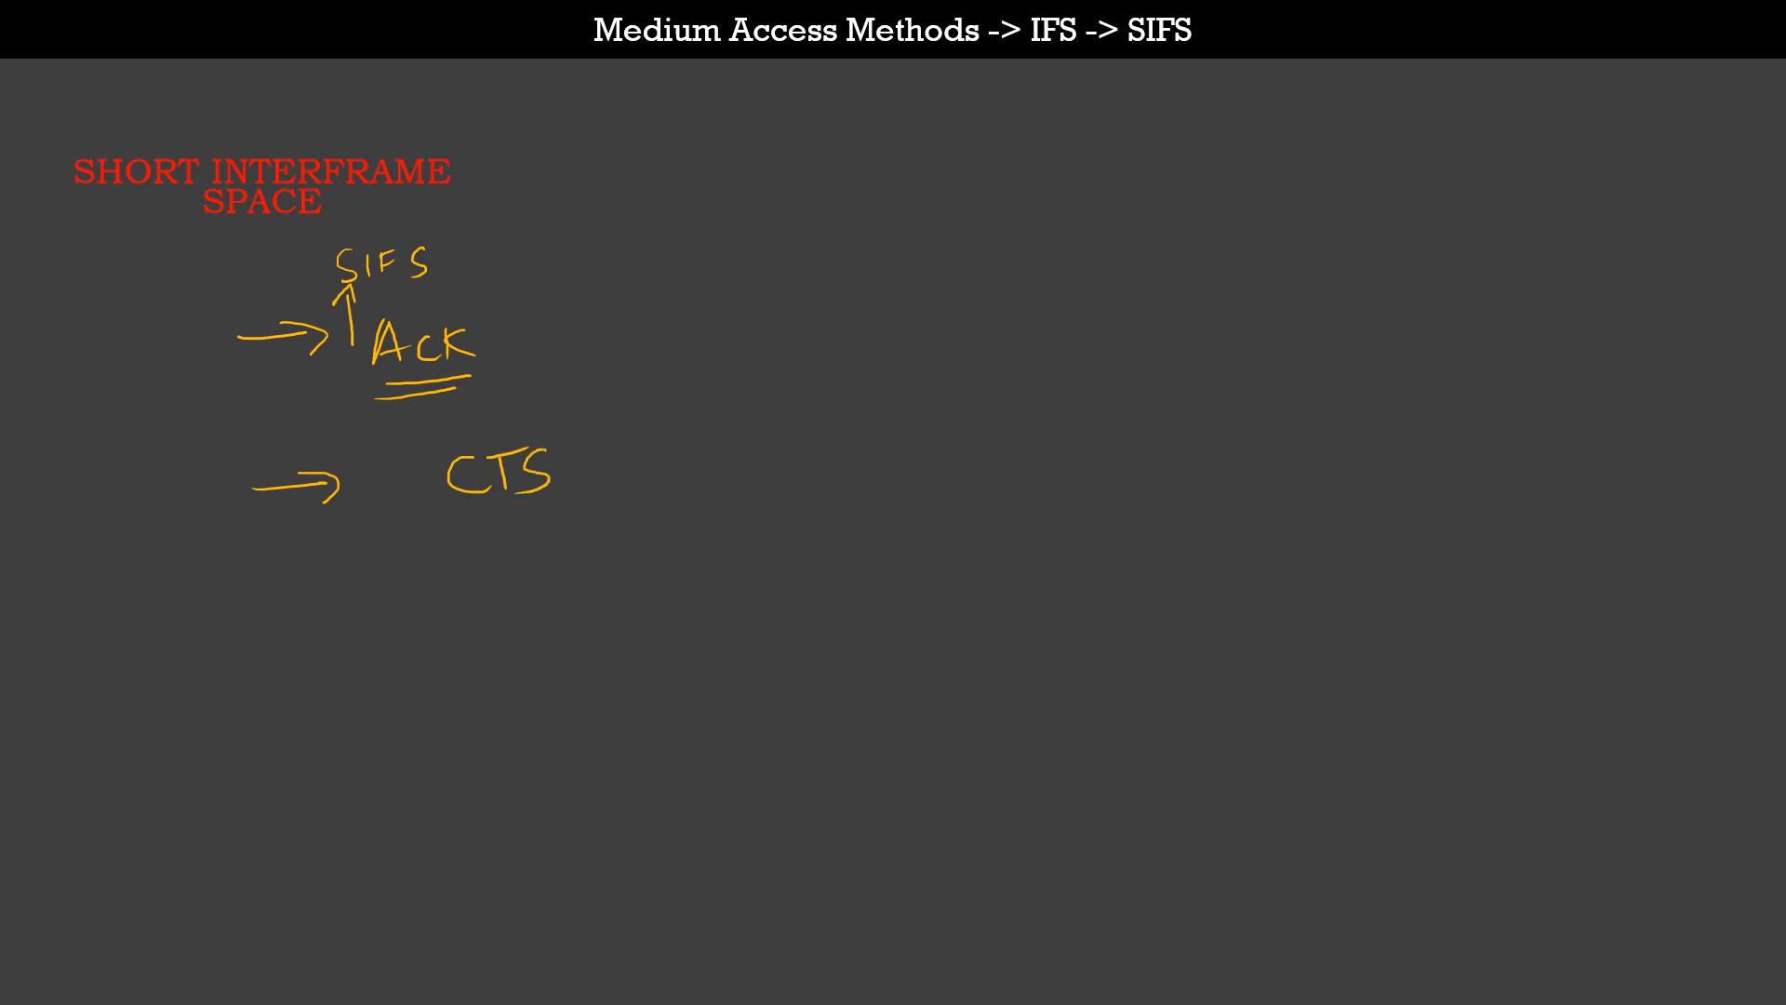
pyautogui.moveTo(456, 519); pyautogui.dragTo(547, 519)
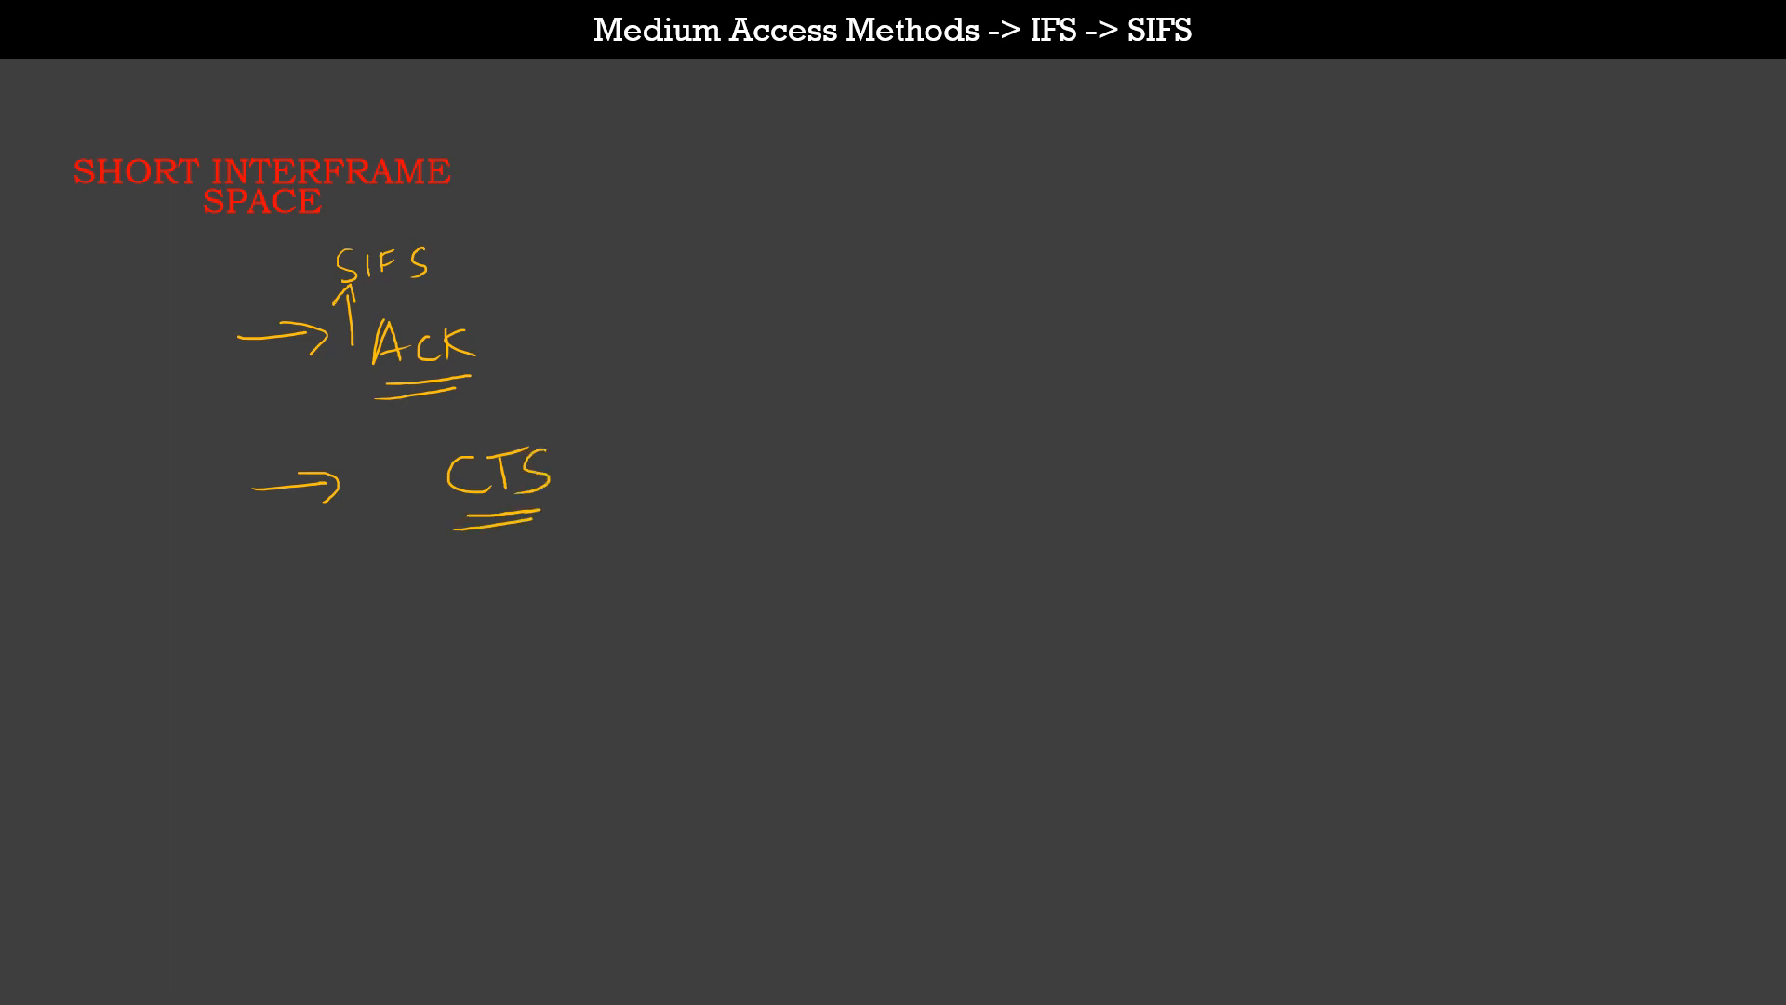
pyautogui.moveTo(387, 501); pyautogui.dragTo(387, 433)
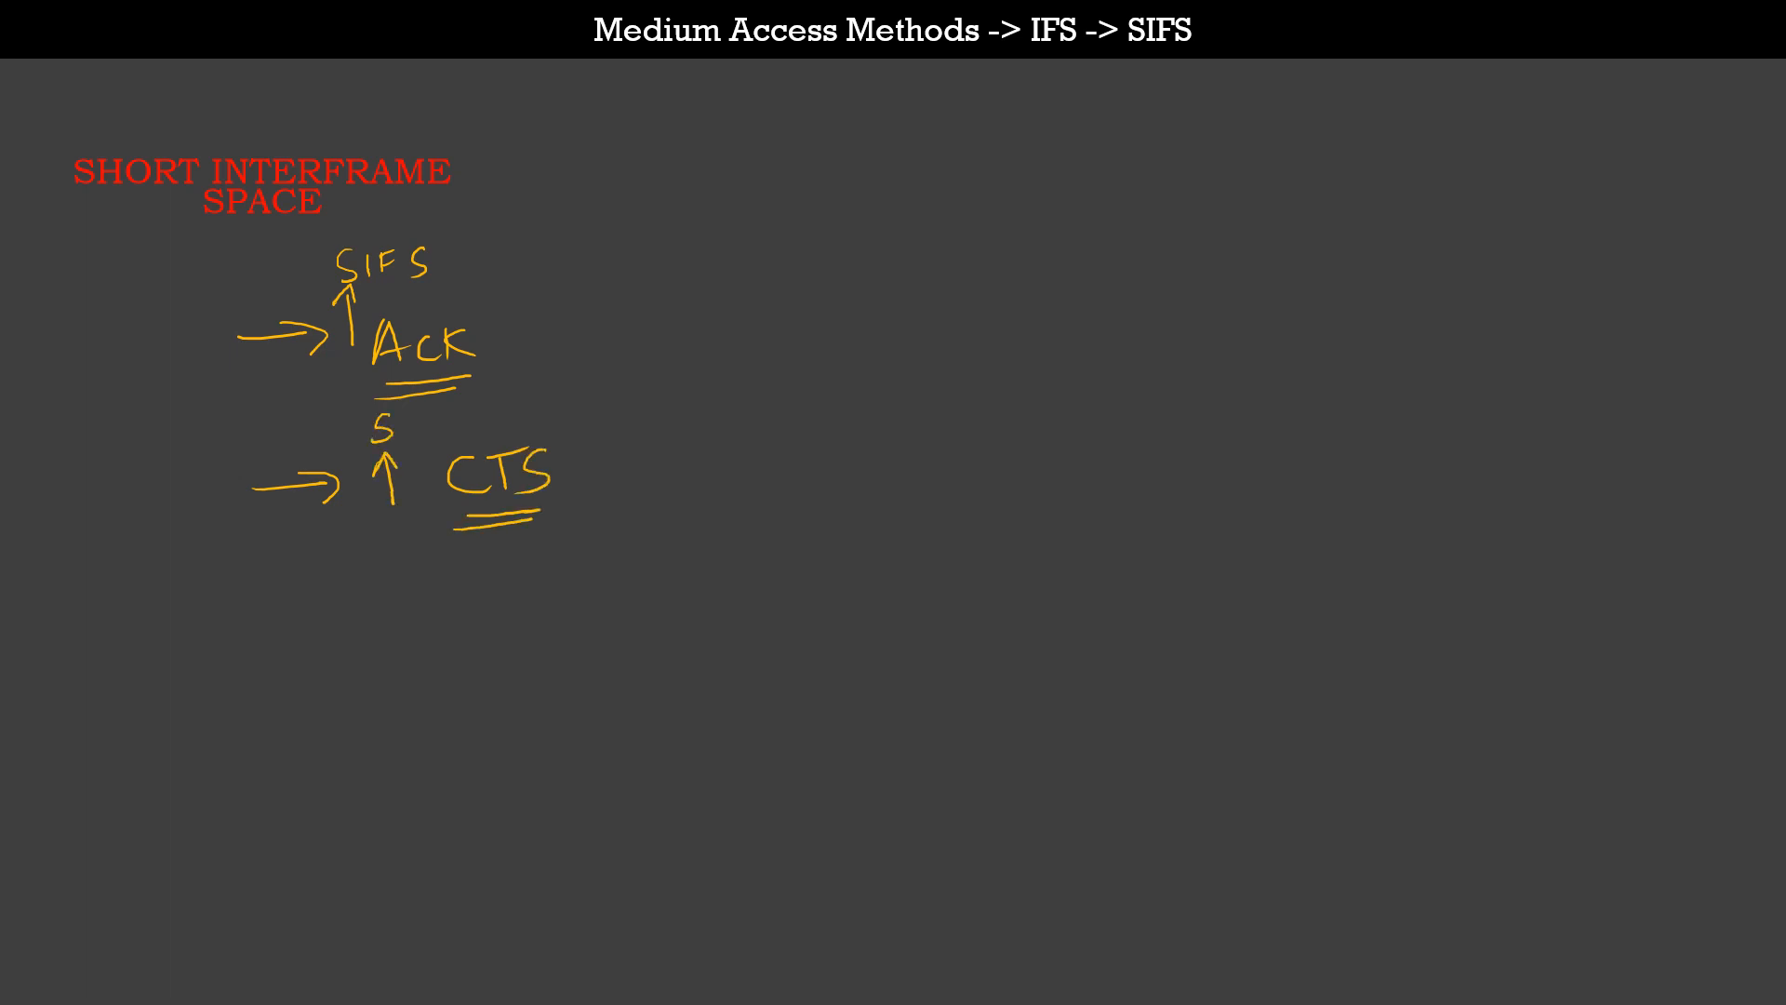
pyautogui.write('SIFS')
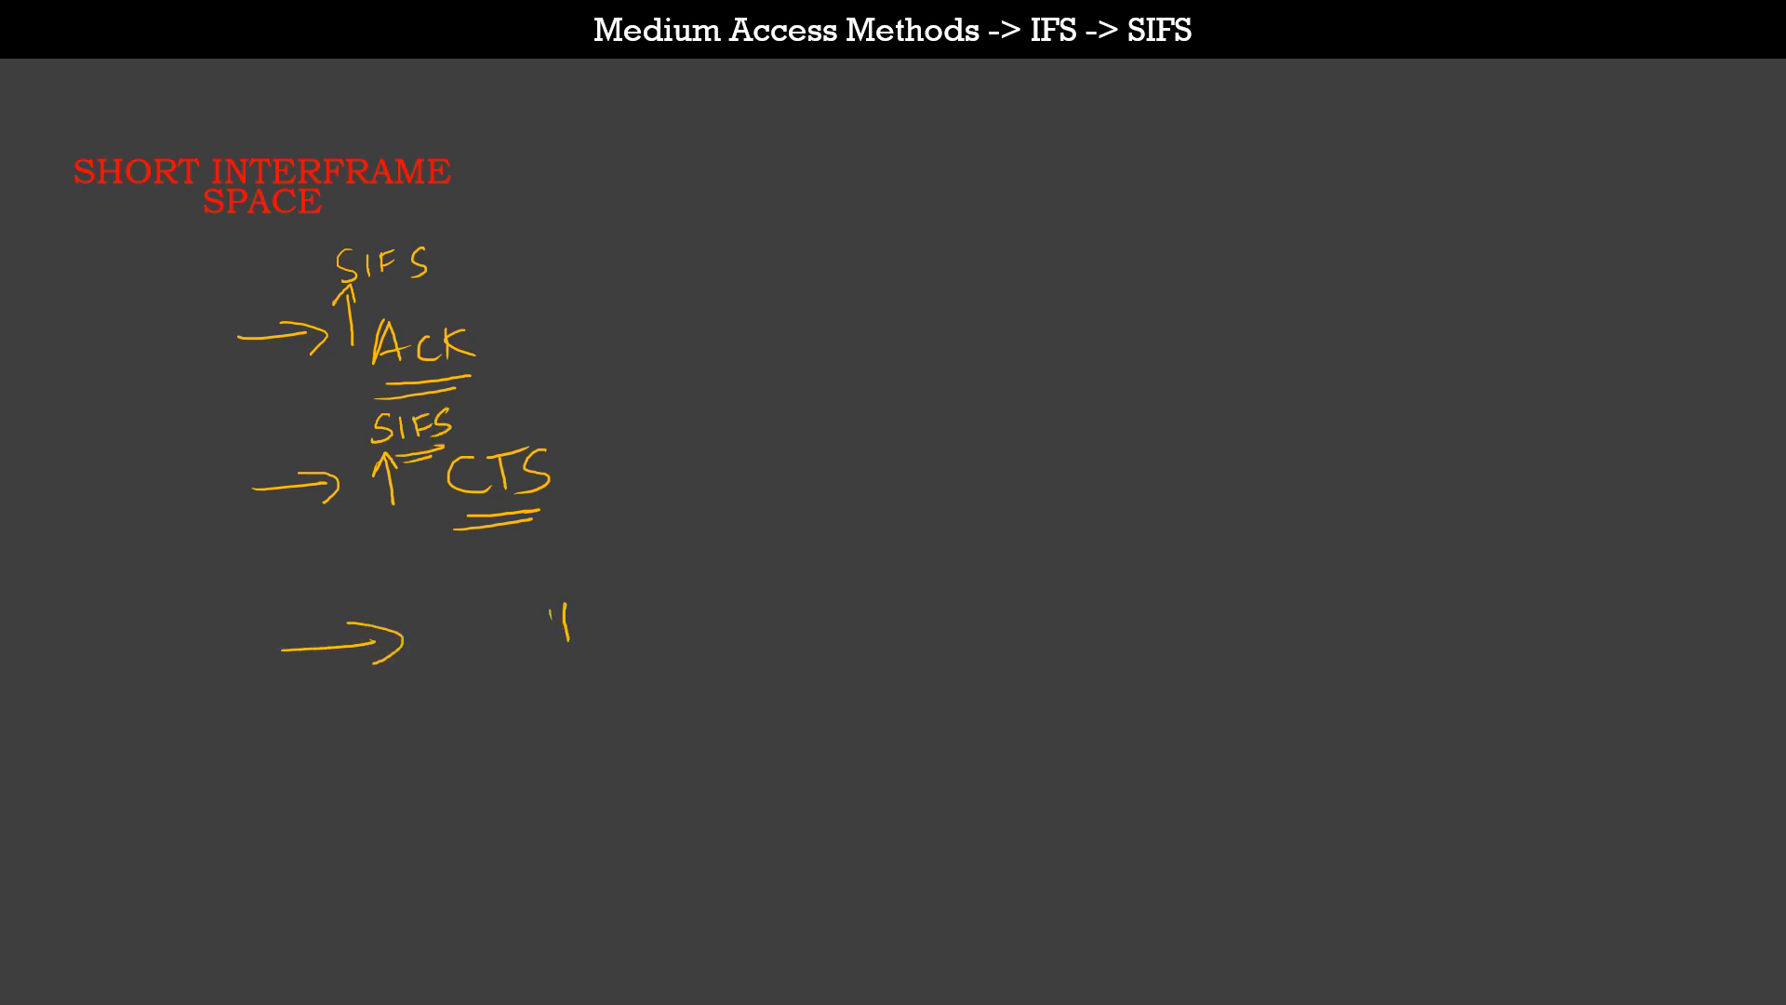
# Handwrite 'Data', another 'SIFS' marker and 'Frag'.
pyautogui.write('Data')
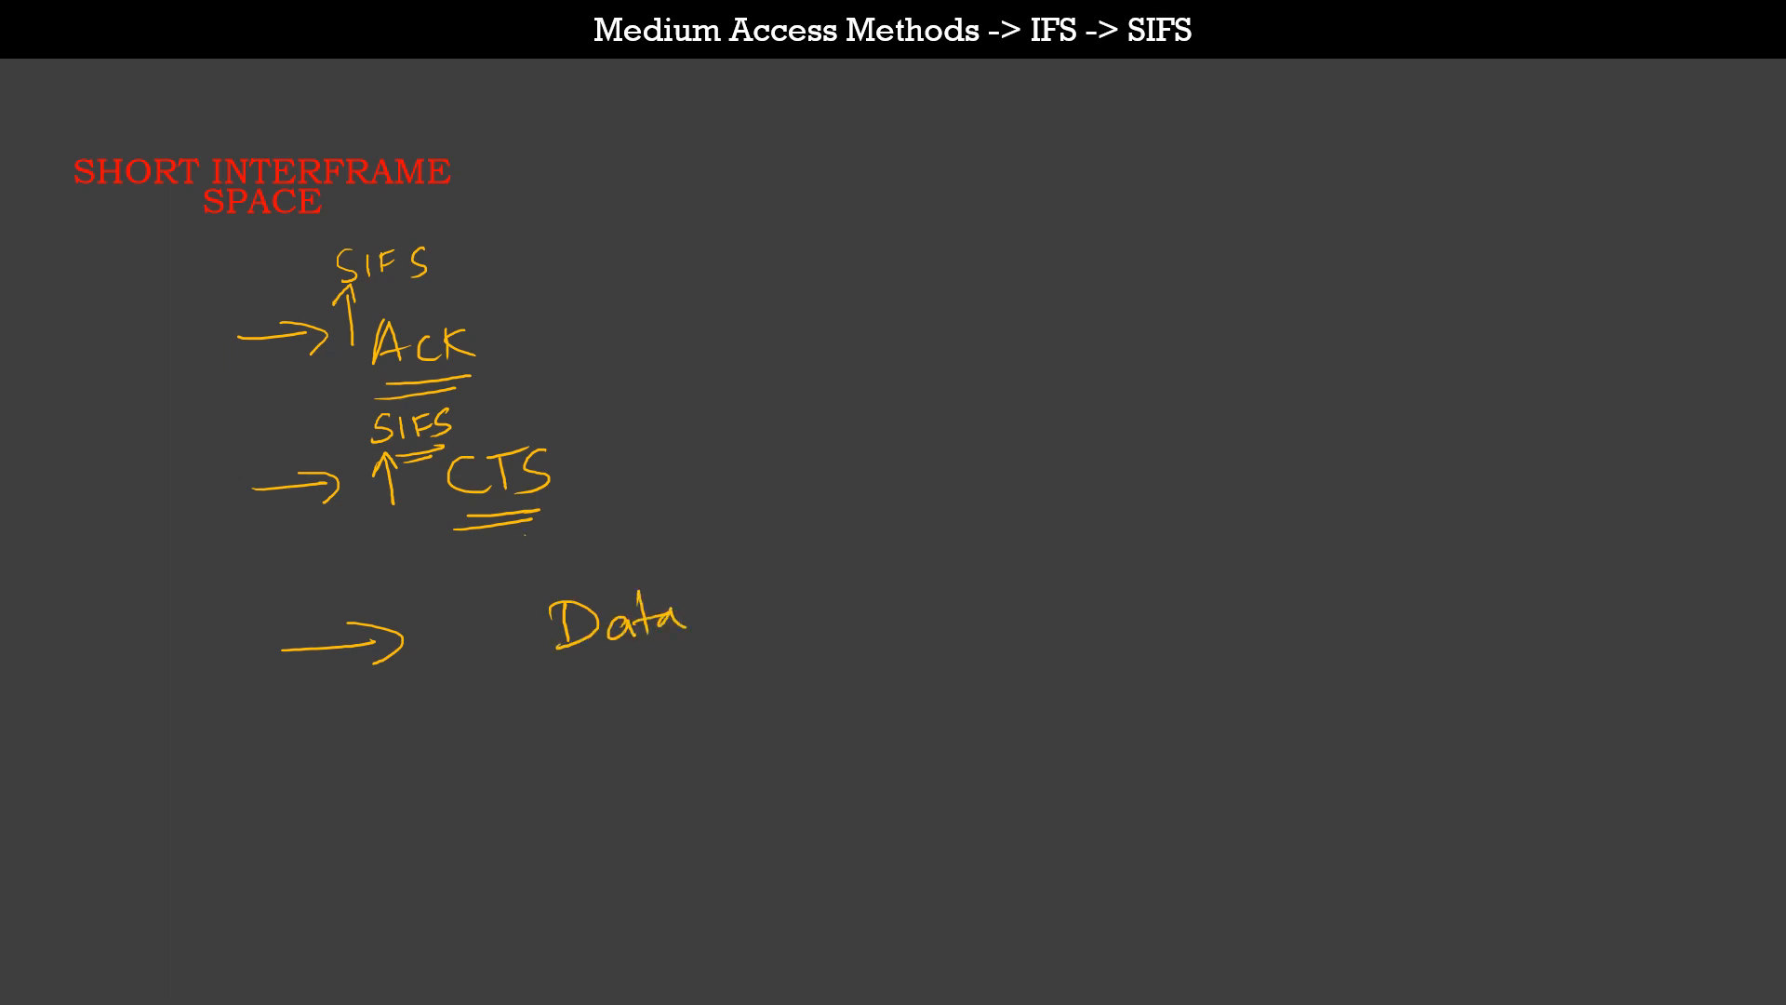
pyautogui.write('SIFS')
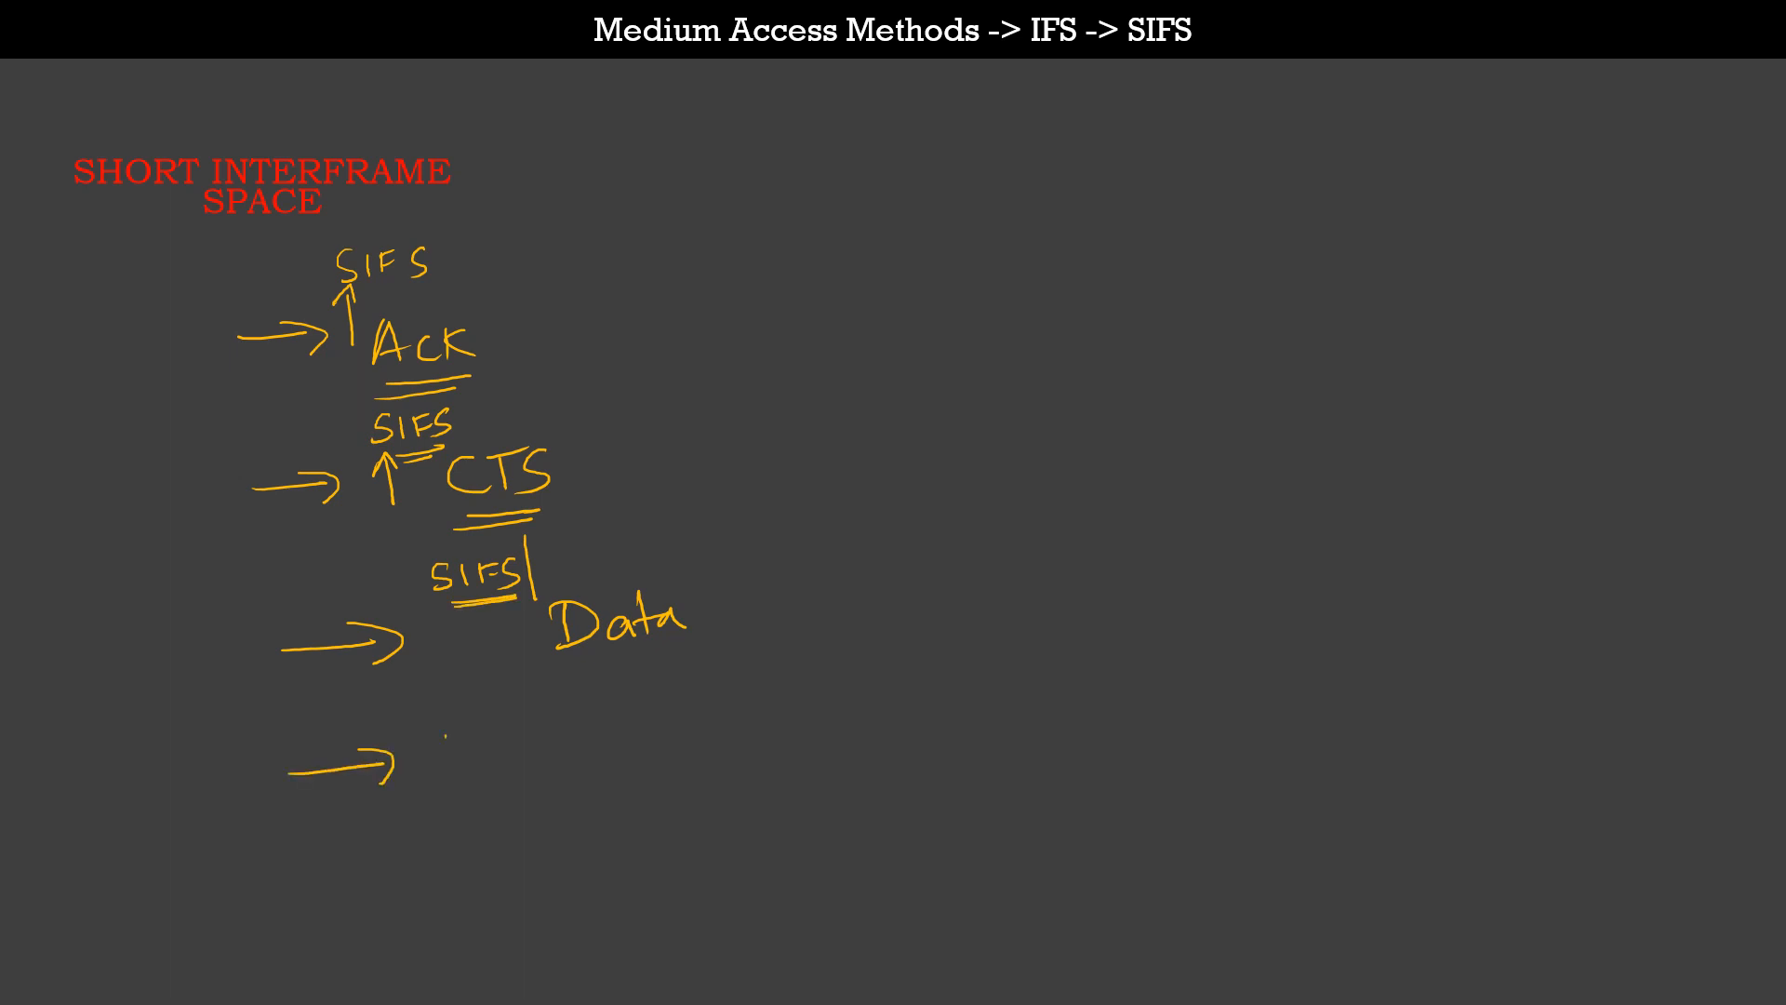
pyautogui.write('Frag')
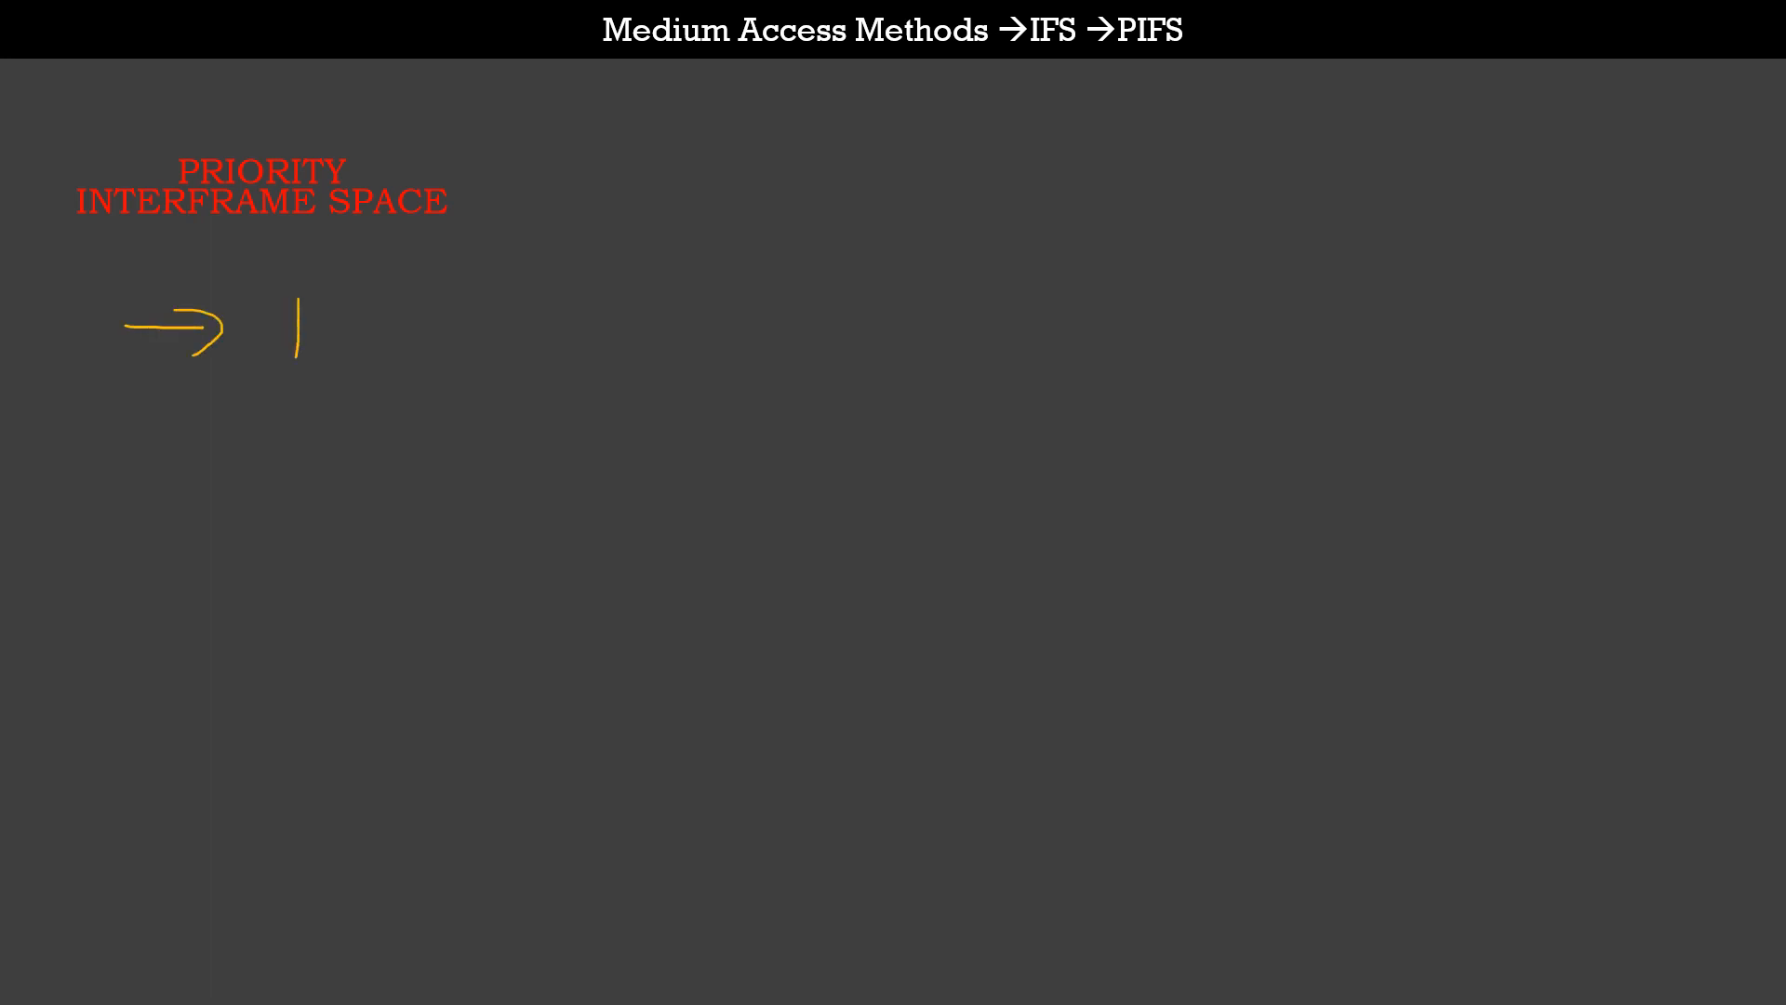
# Handwrite 'TxBF [NDP]', then an arrowed second point 'Chanl Sw Anno, TIM etc.'.
pyautogui.write('TxBF Cl')
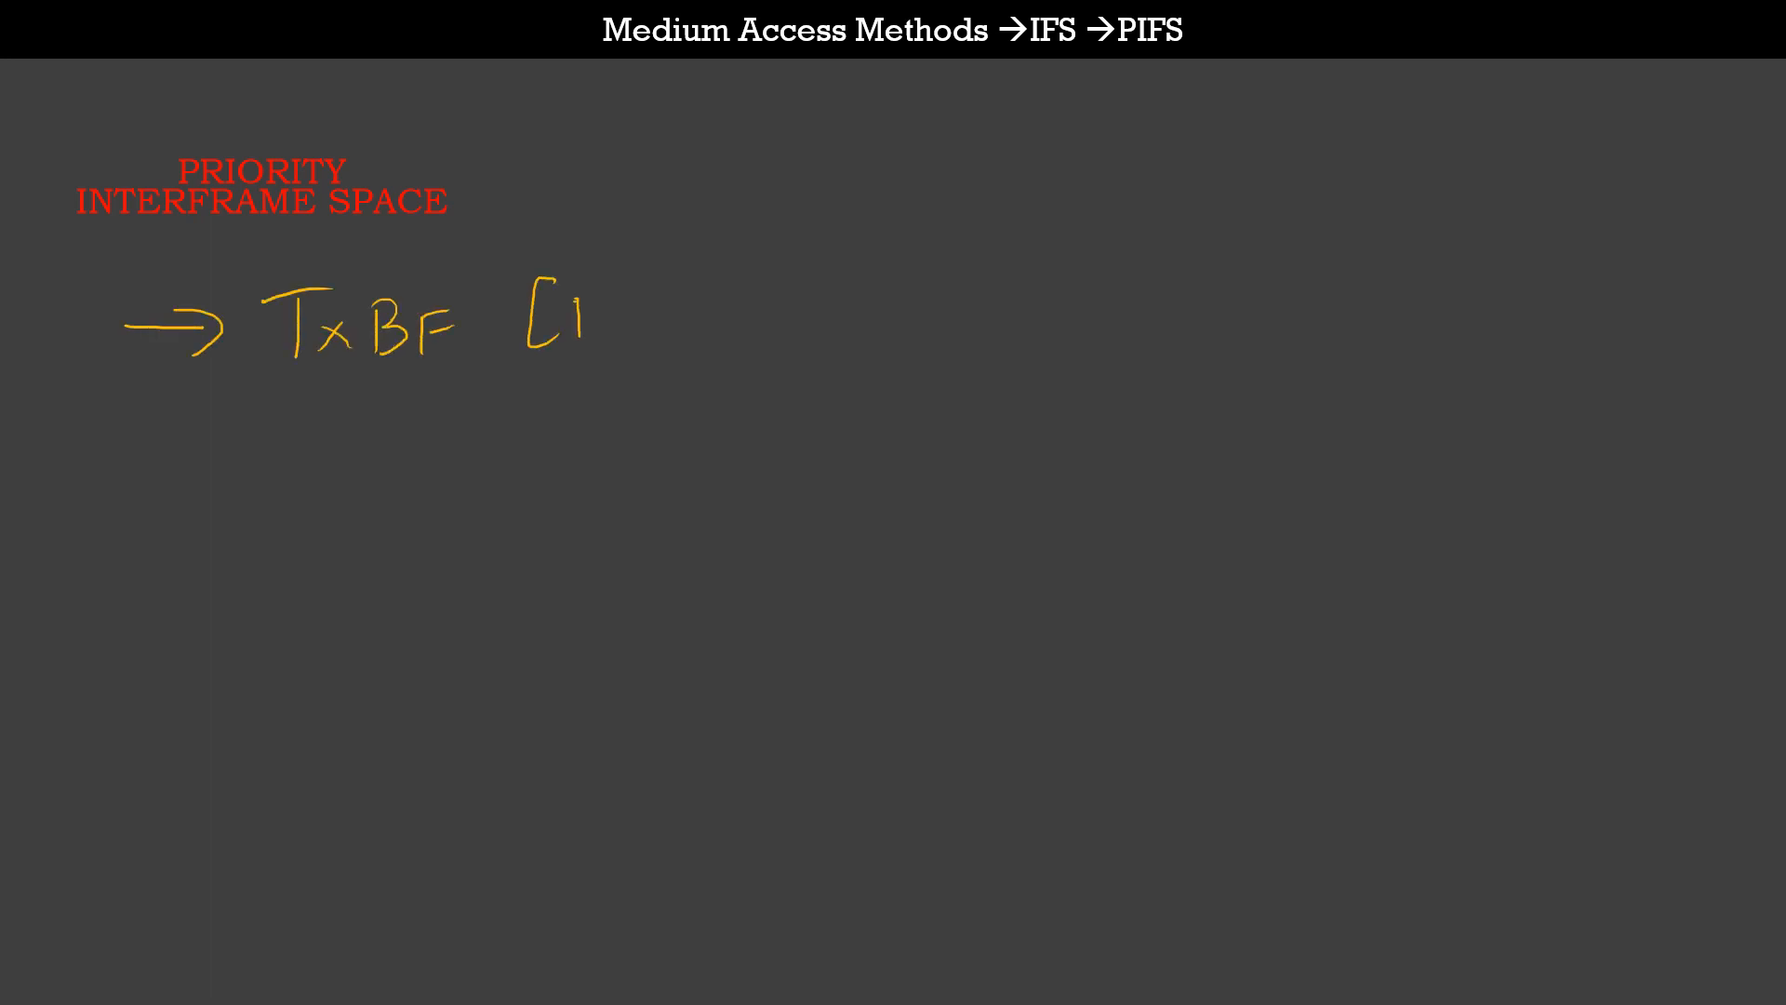
pyautogui.write('[NDP]')
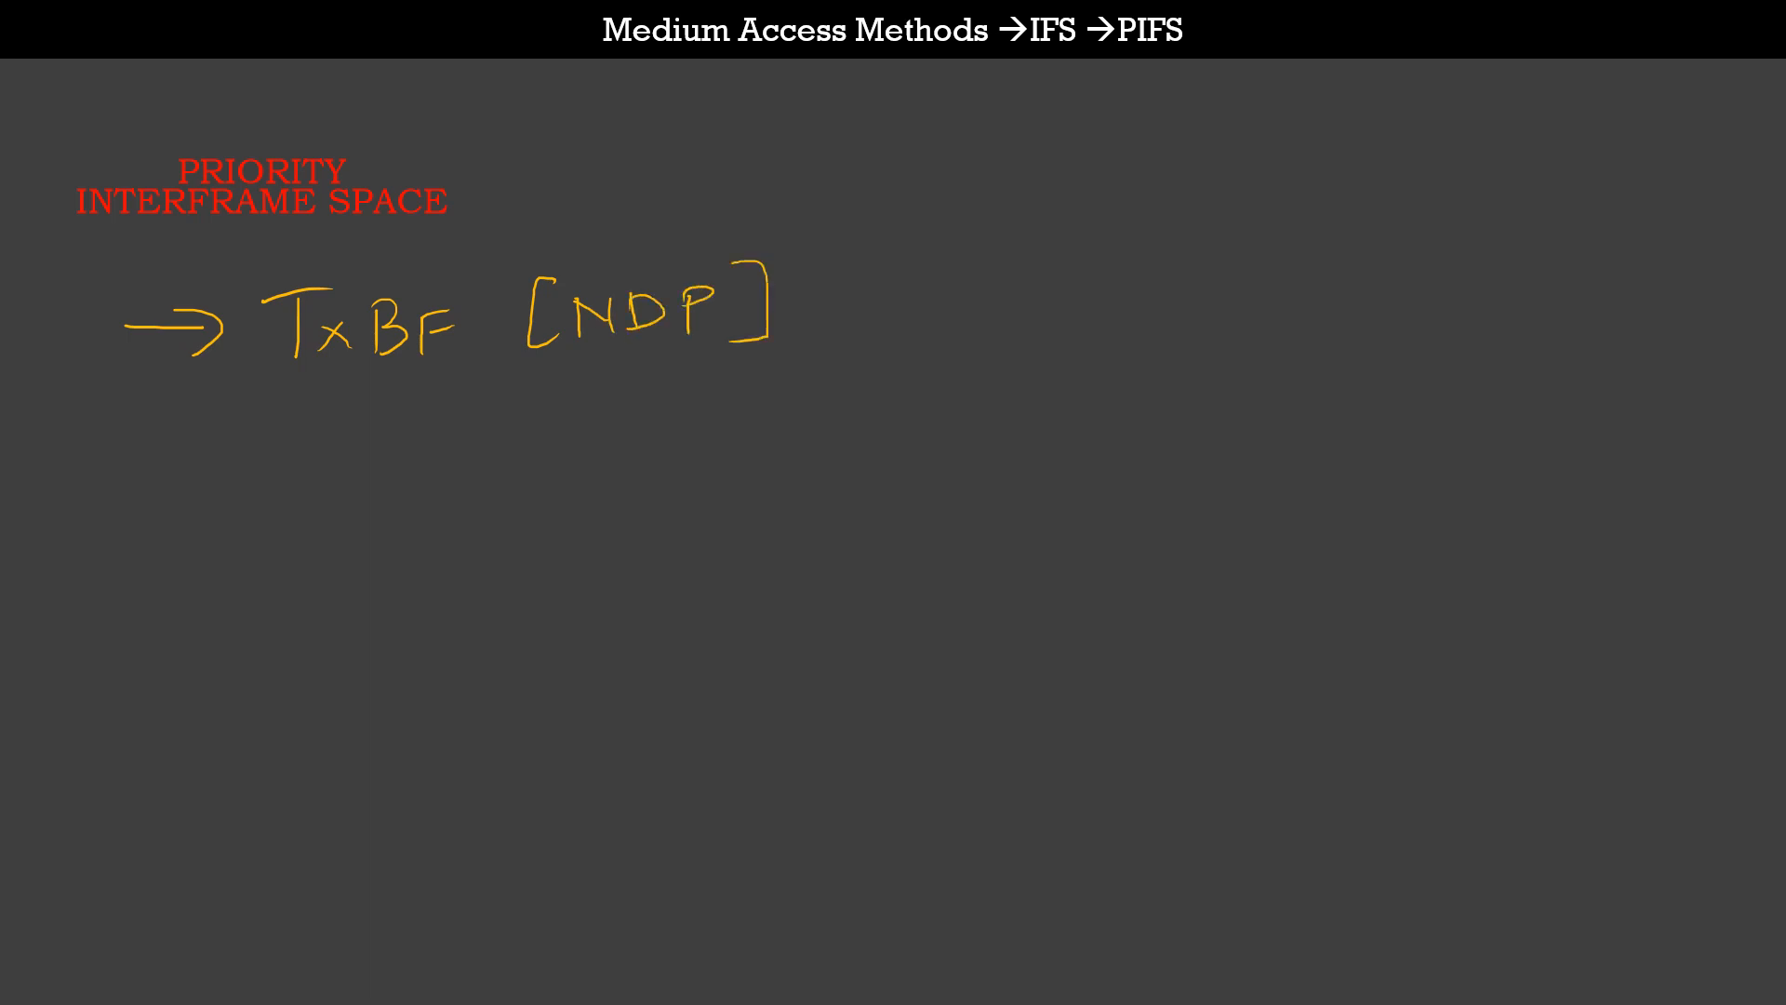
pyautogui.moveTo(137, 501); pyautogui.dragTo(262, 501)
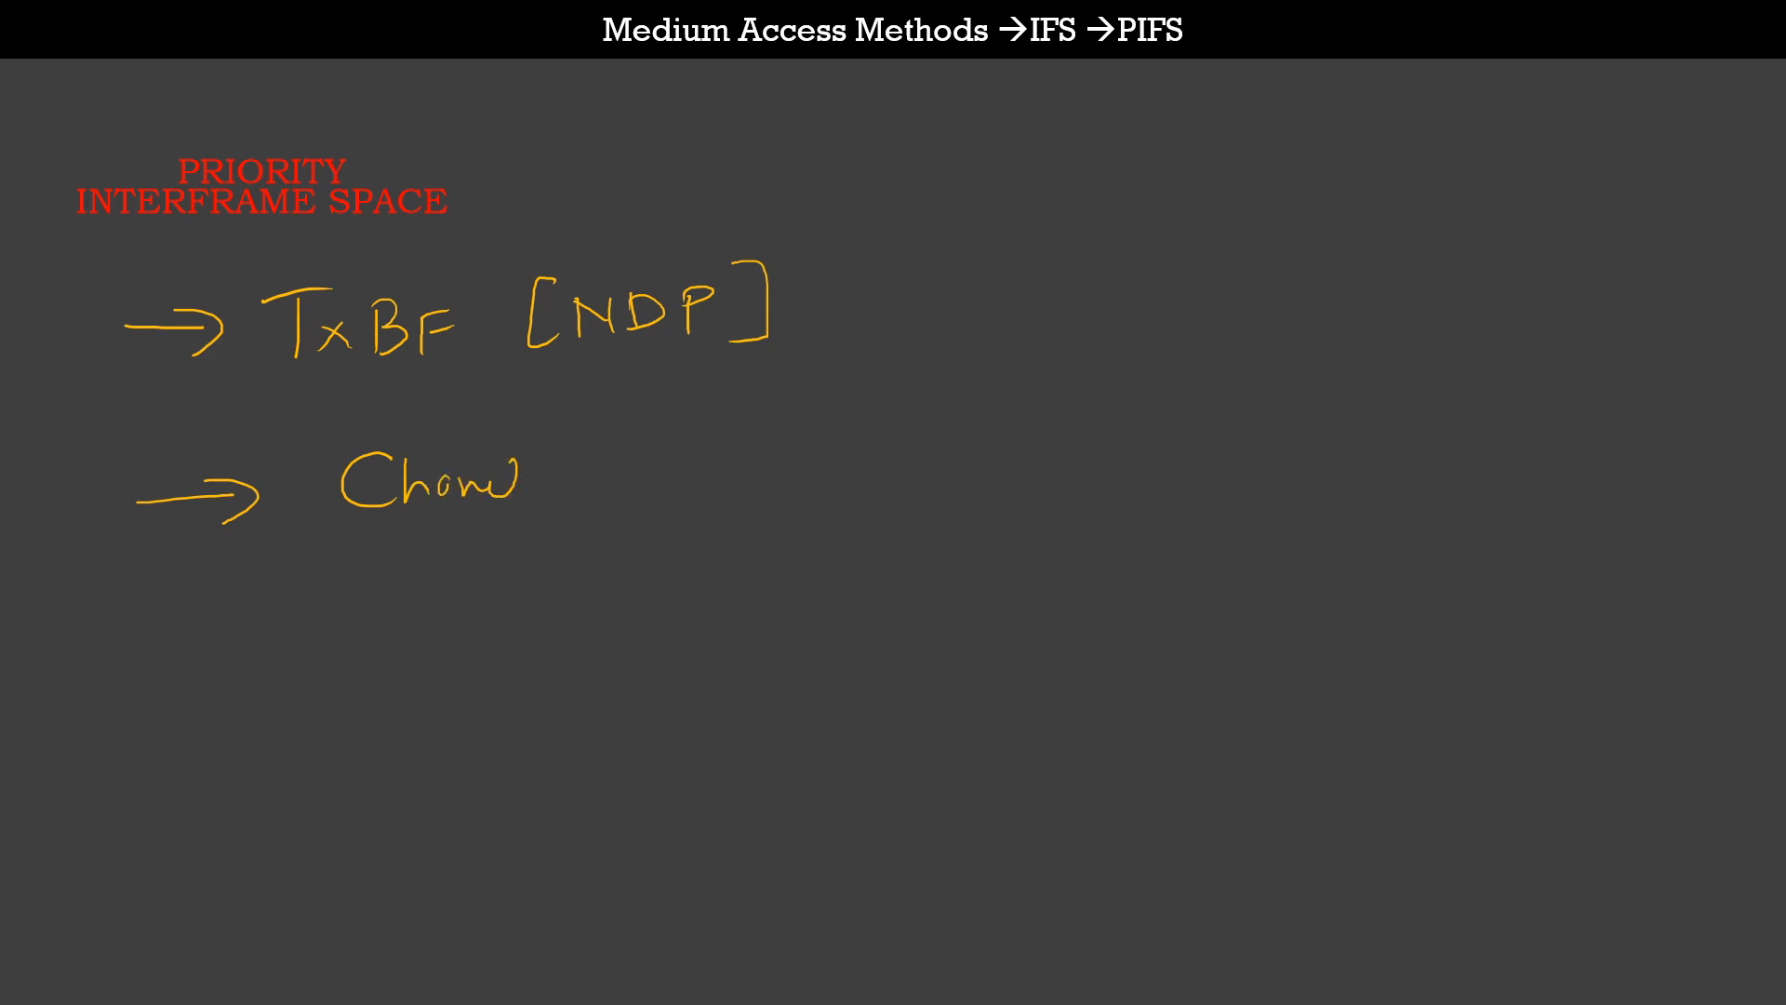
pyautogui.write('Sw Ar')
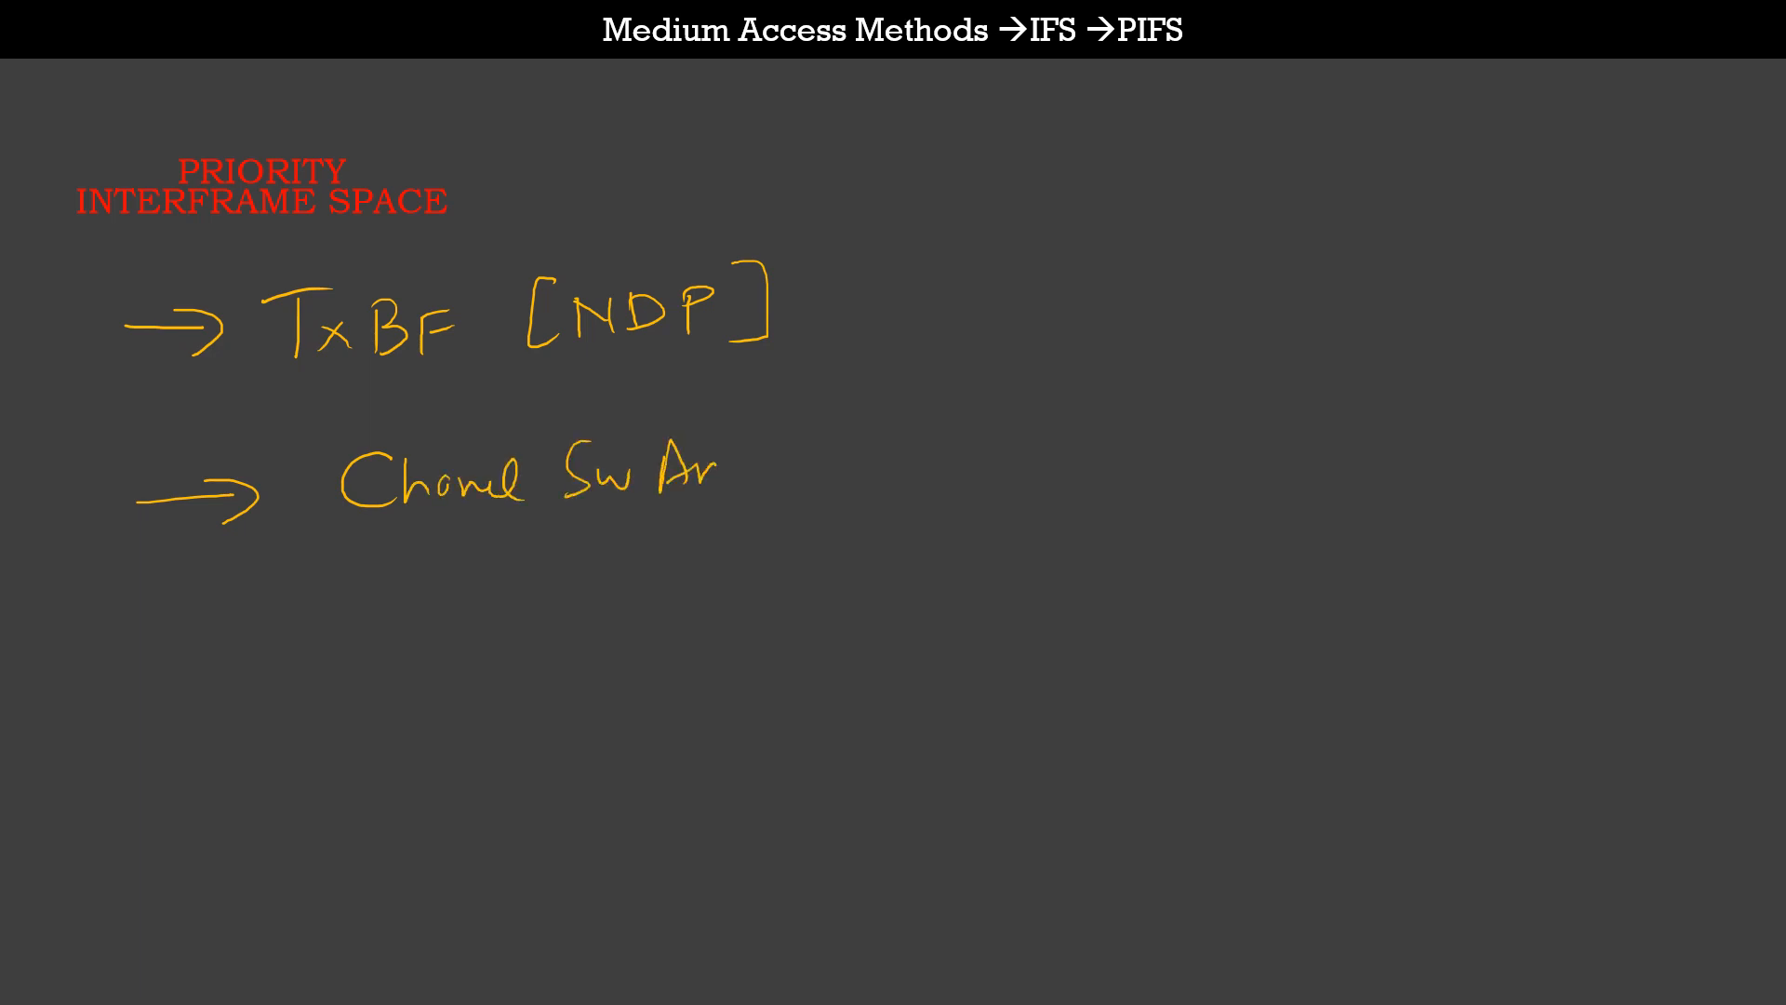
pyautogui.write('Anno , TIM etc....')
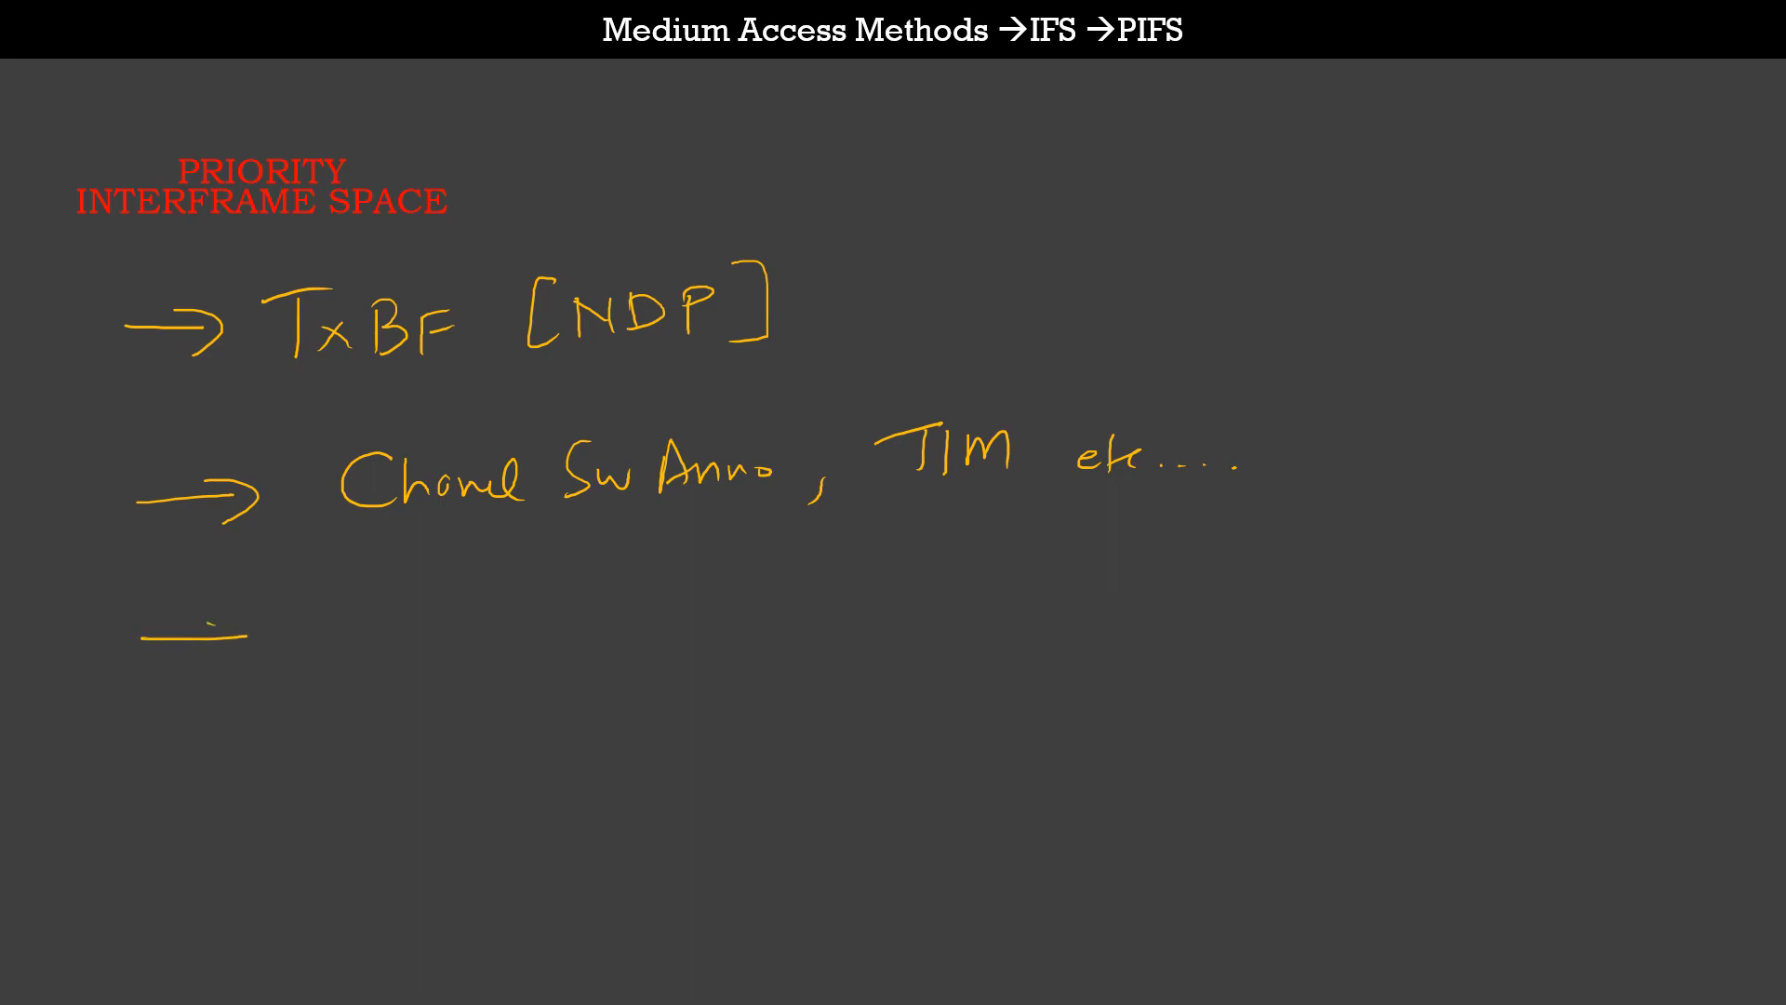
pyautogui.write('P')
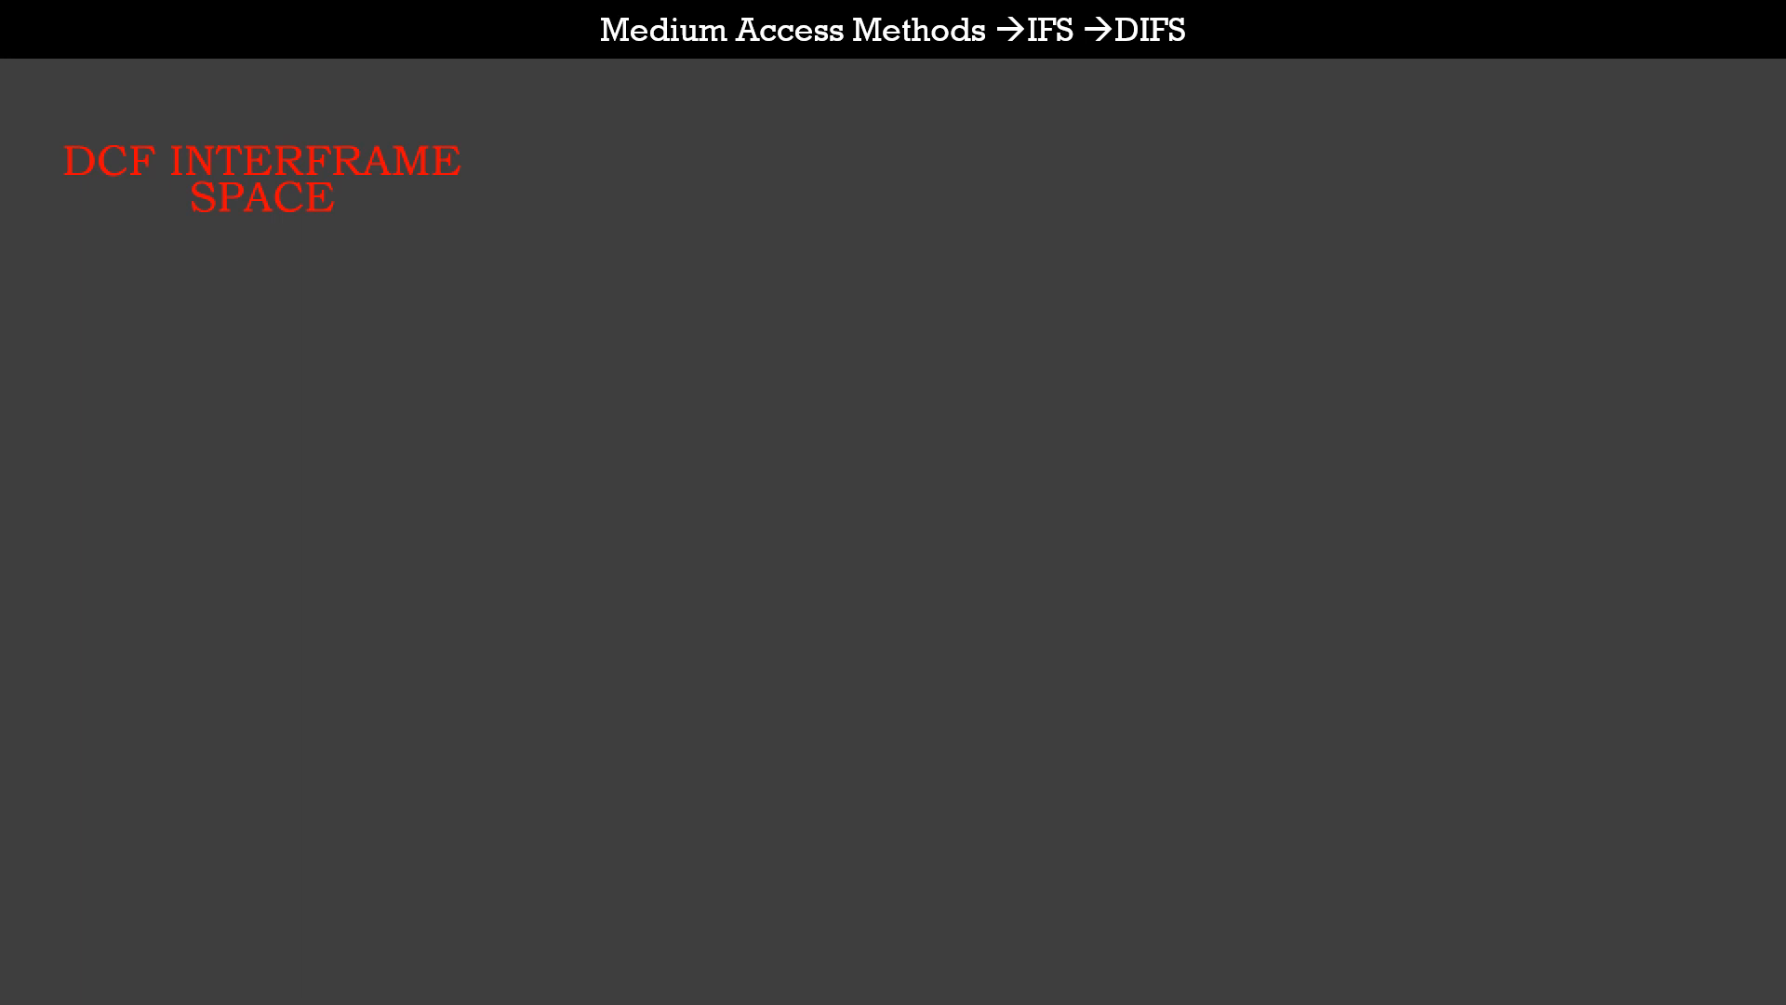
# Draw an arrow, handwrite 'Longest', and start a second arrow below it.
pyautogui.moveTo(137, 315); pyautogui.dragTo(319, 308)
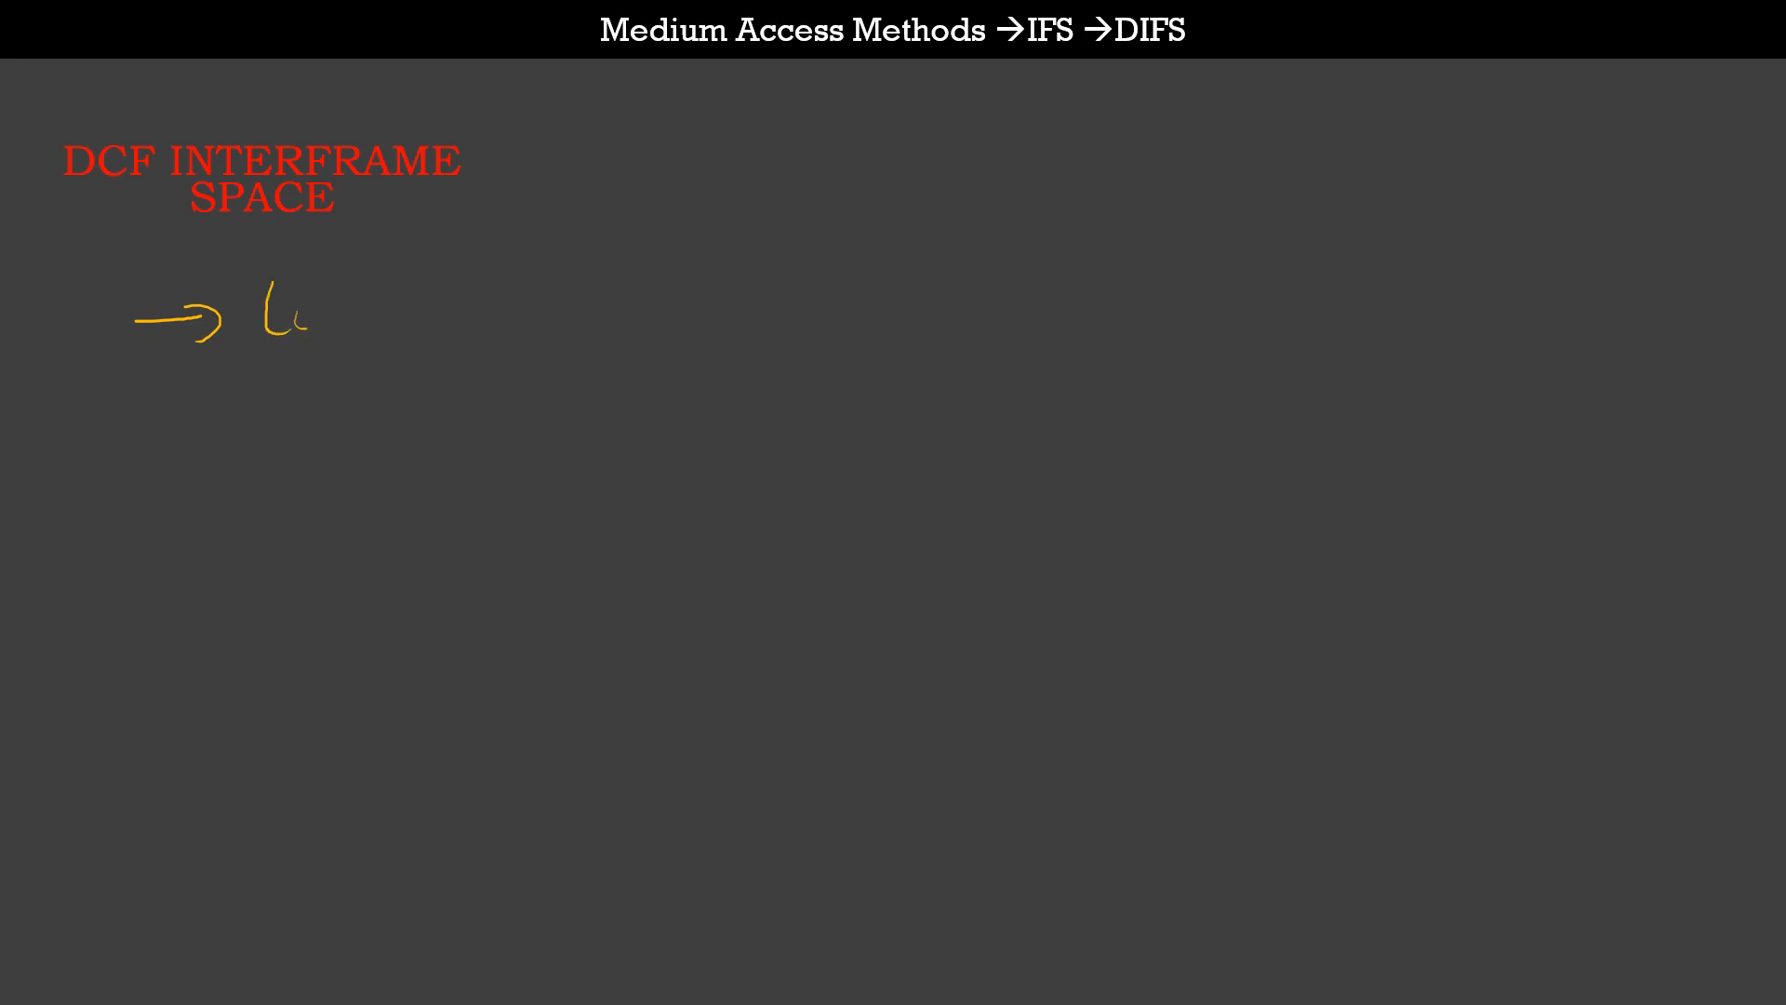
pyautogui.write('Longest')
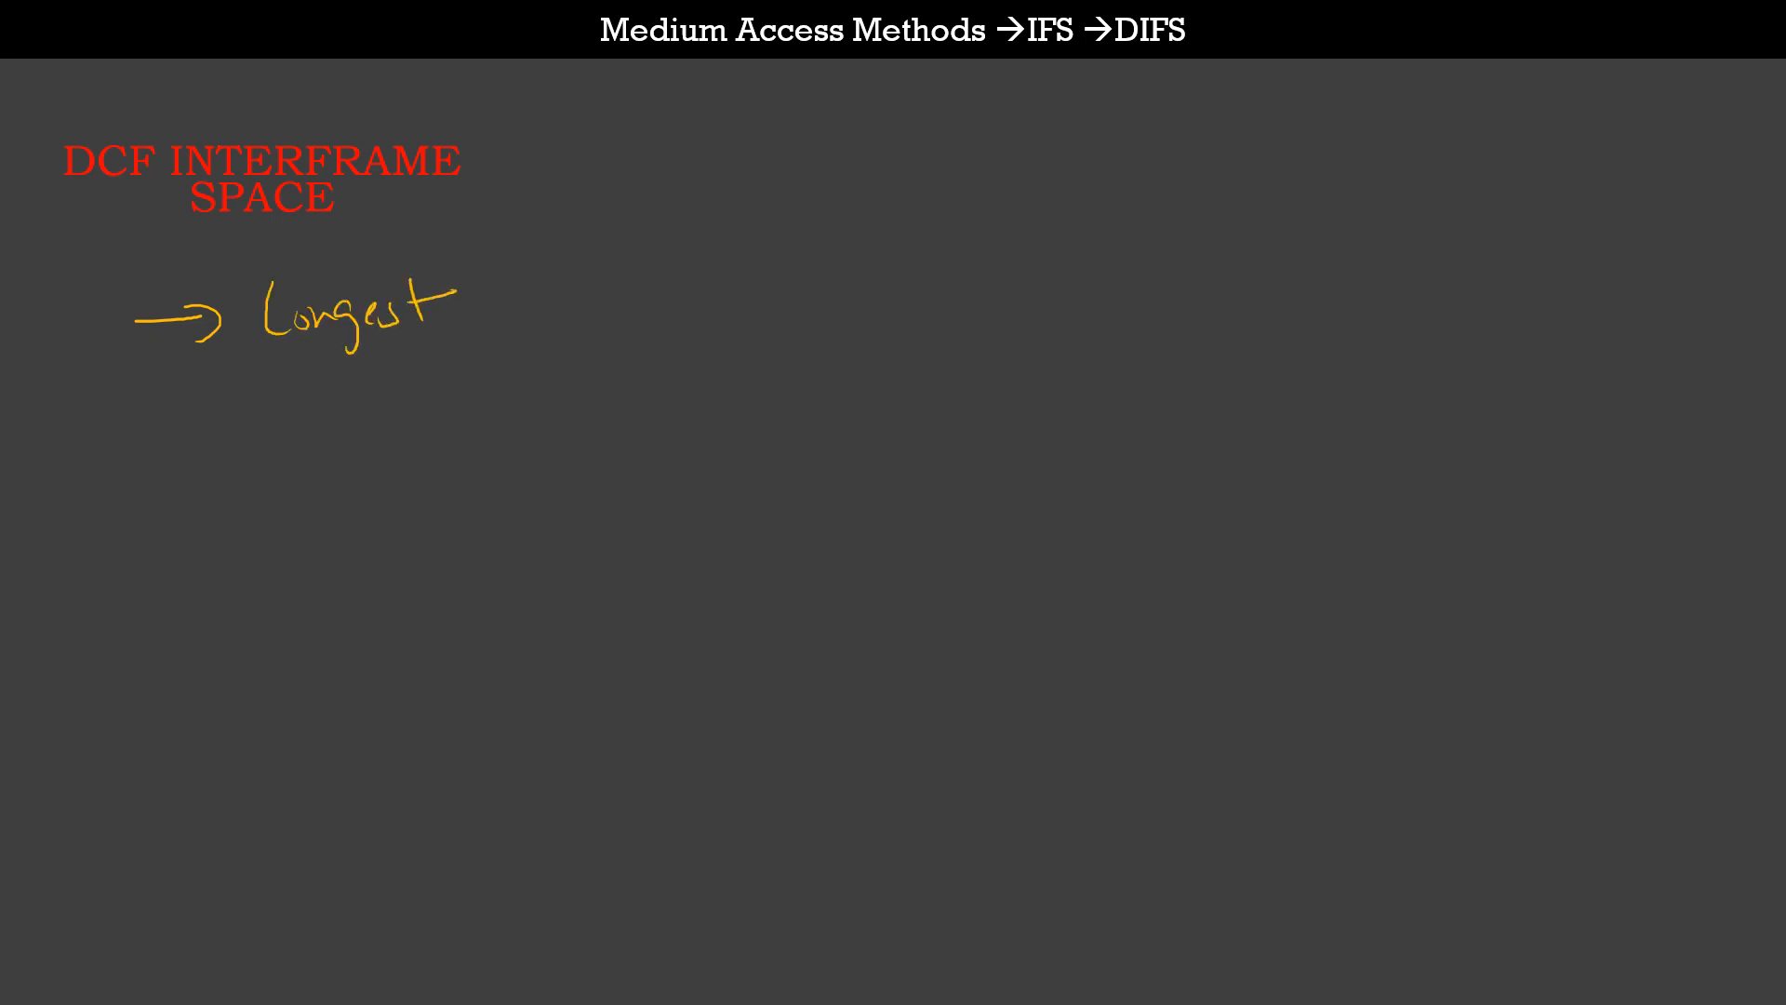
pyautogui.moveTo(165, 416); pyautogui.dragTo(268, 416)
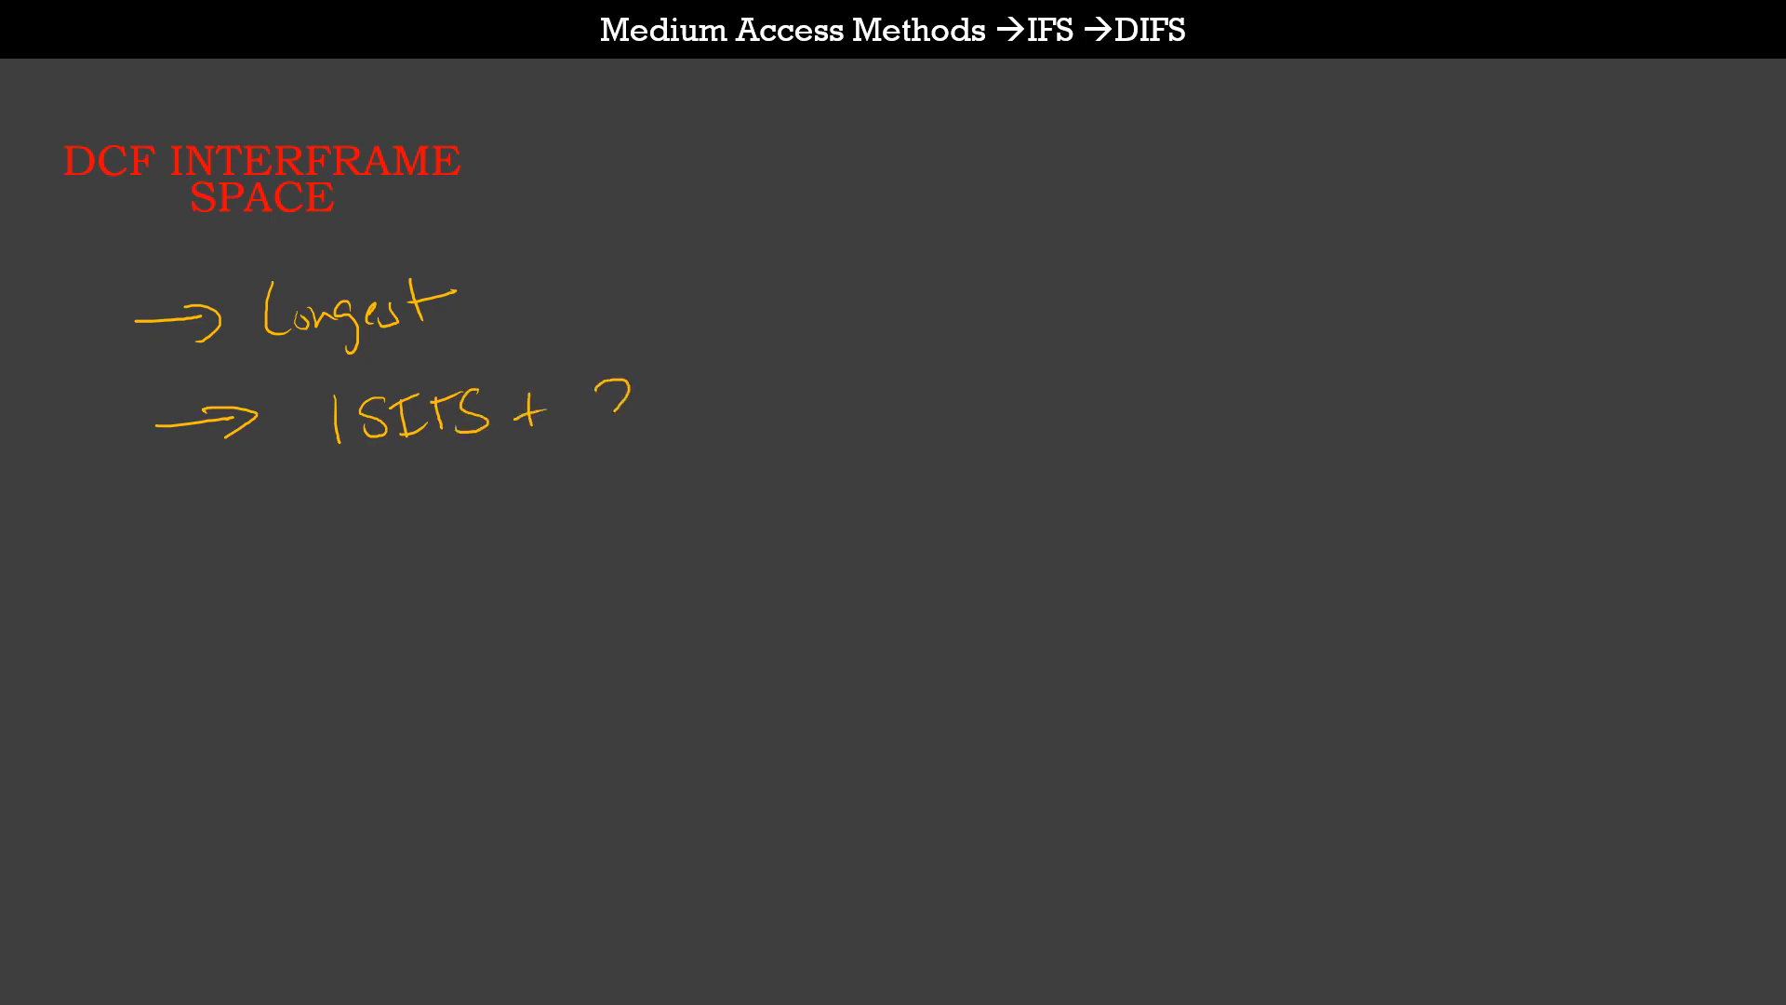
# Handwrite the slot term '2x Slot' for the second DIFS point.
pyautogui.write('2x Slot')
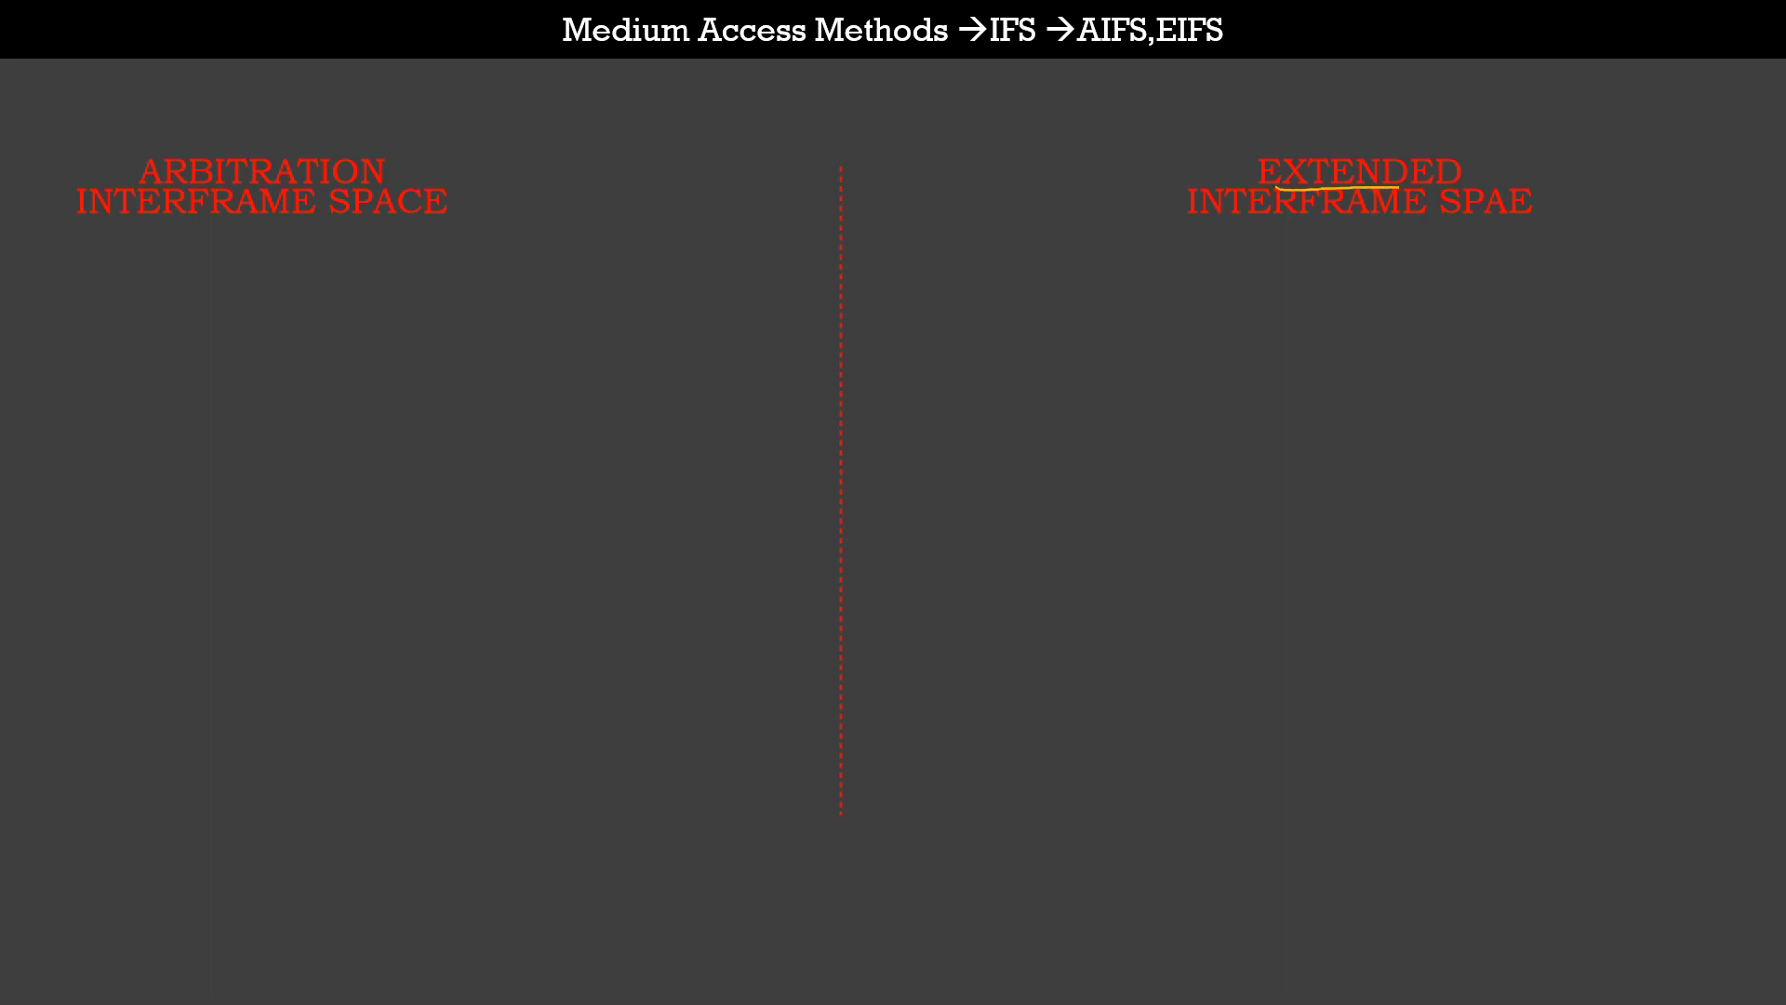
# Underline INTERFRAME SPACE on the right heading and ARBITRATION on the left.
pyautogui.moveTo(1224, 231); pyautogui.dragTo(1452, 231)
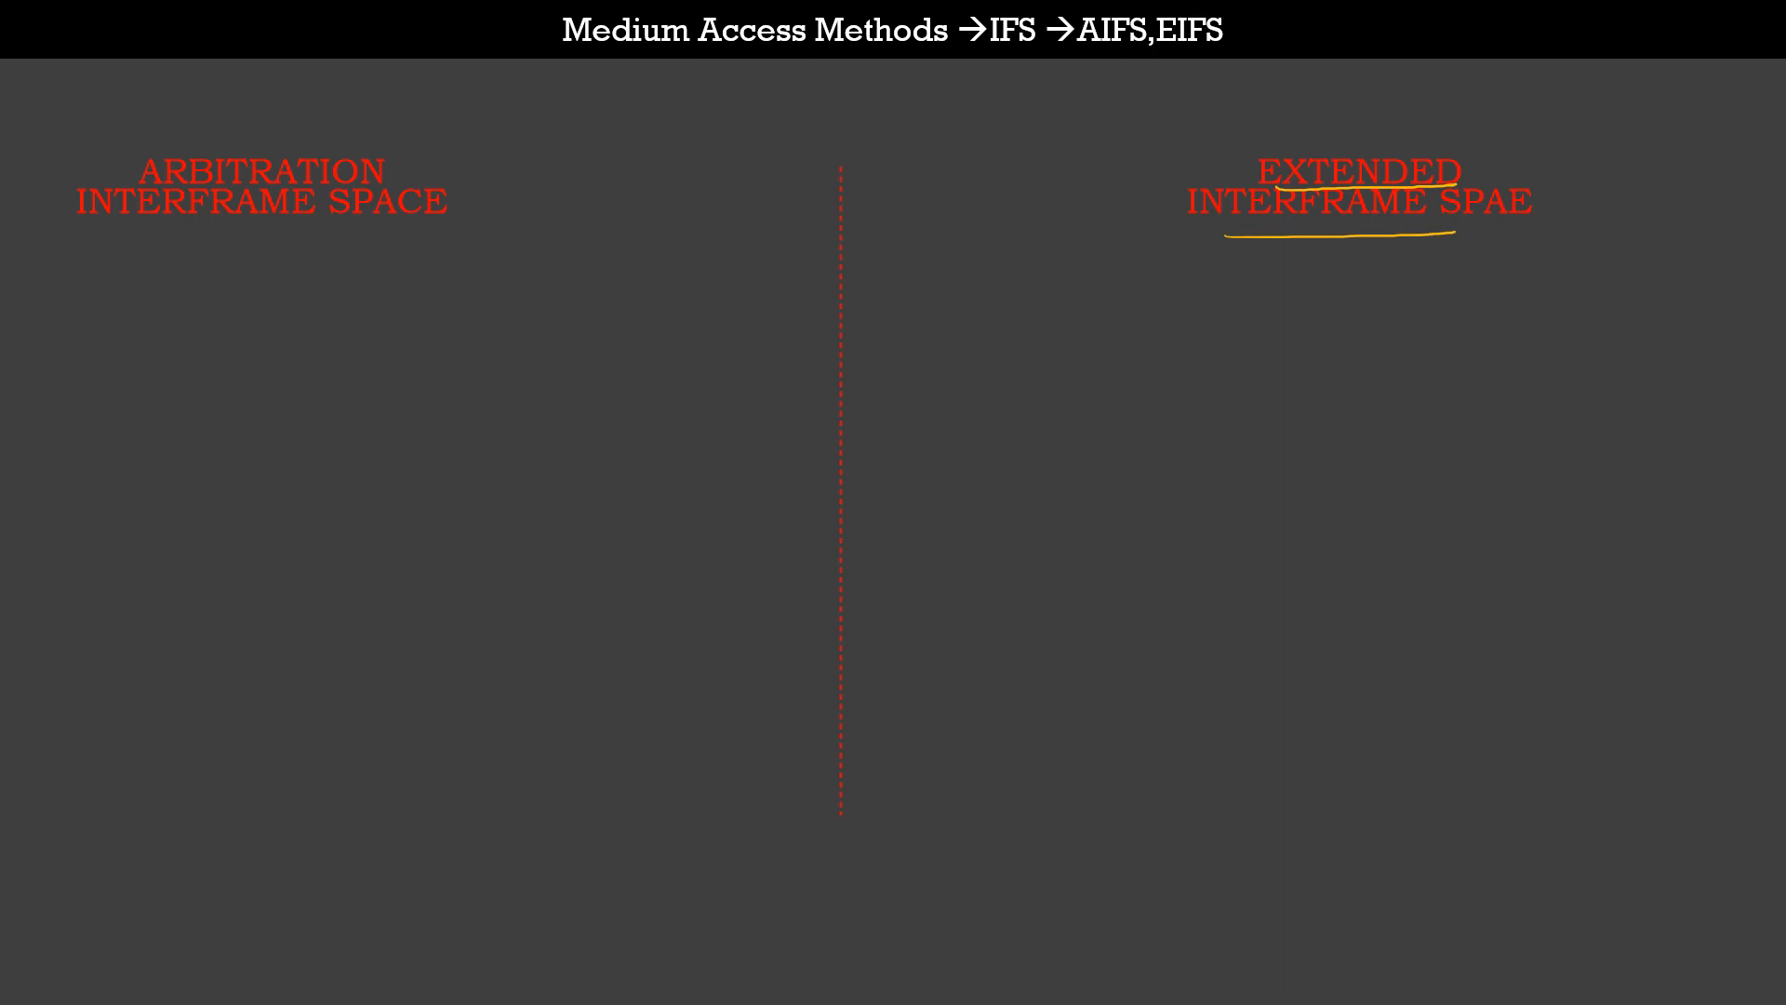
pyautogui.moveTo(137, 180); pyautogui.dragTo(387, 173)
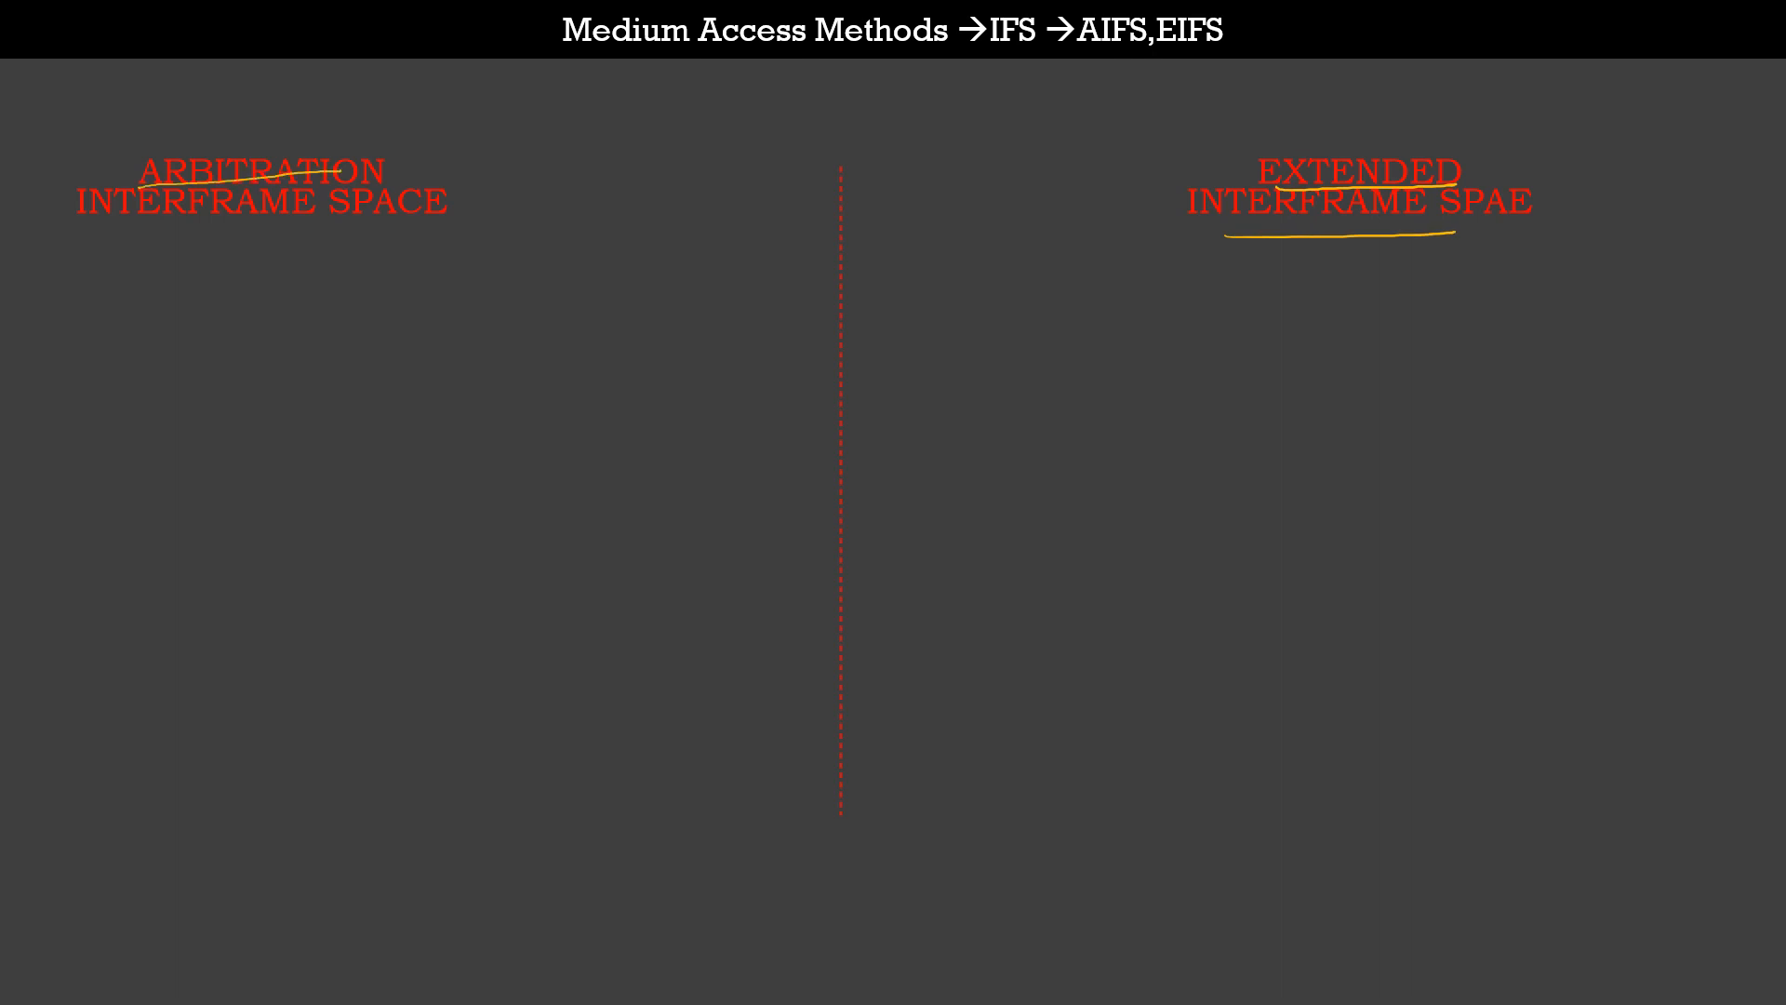